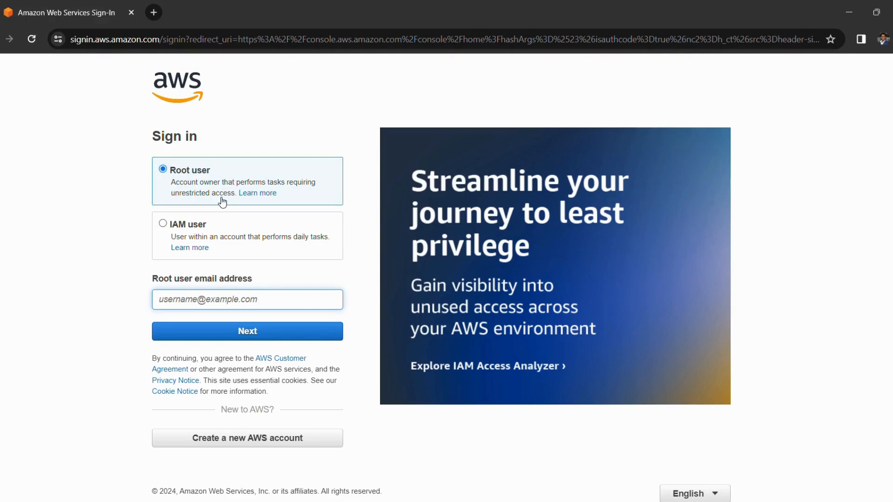
# Step: Sign in as Root user with the email starting 'cloudie' and enter the password
pyautogui.click(247, 299)
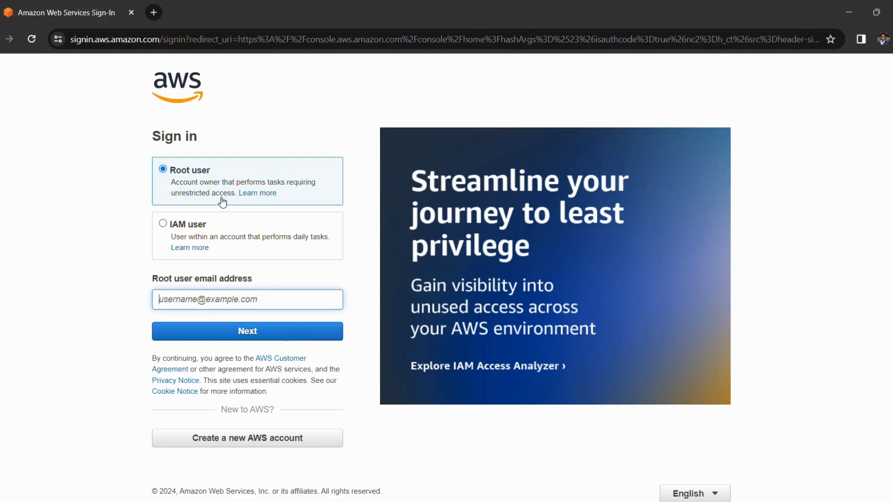
pyautogui.moveTo(204, 181)
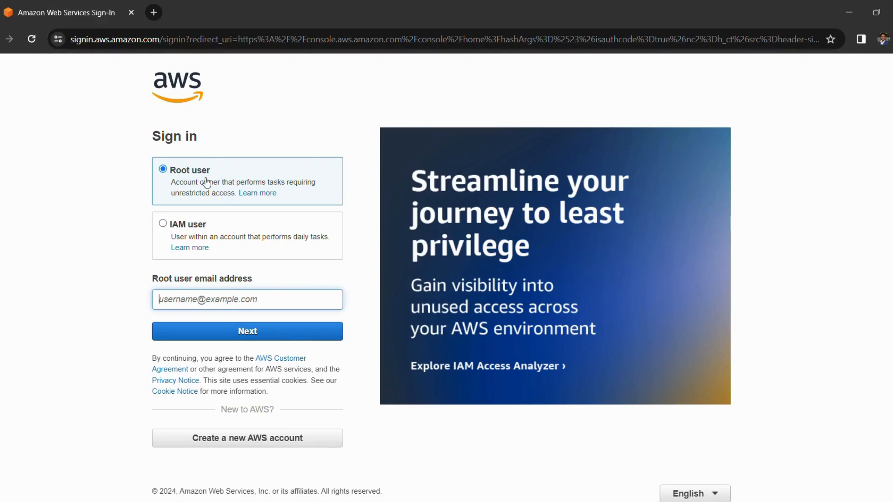
pyautogui.moveTo(221, 189)
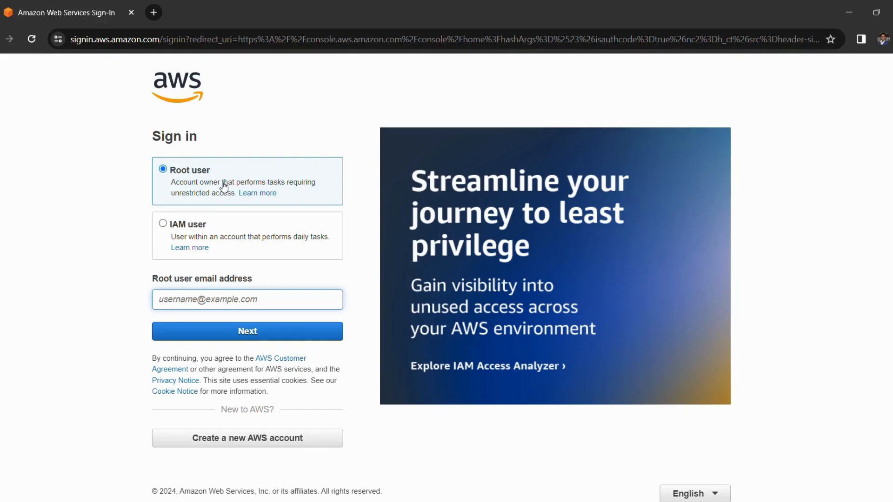
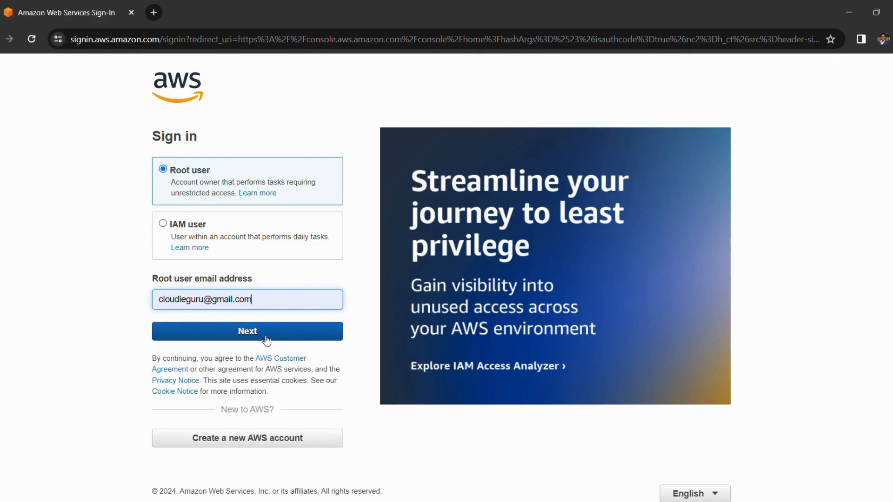
pyautogui.click(247, 331)
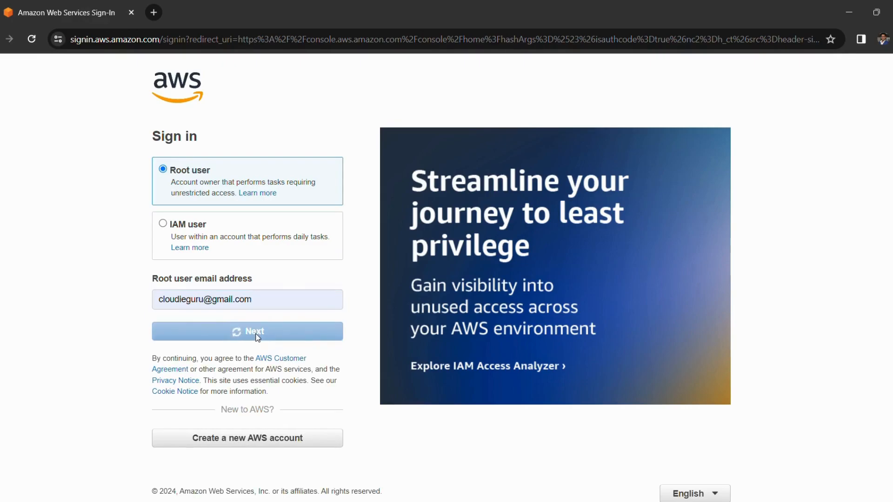
pyautogui.click(246, 331)
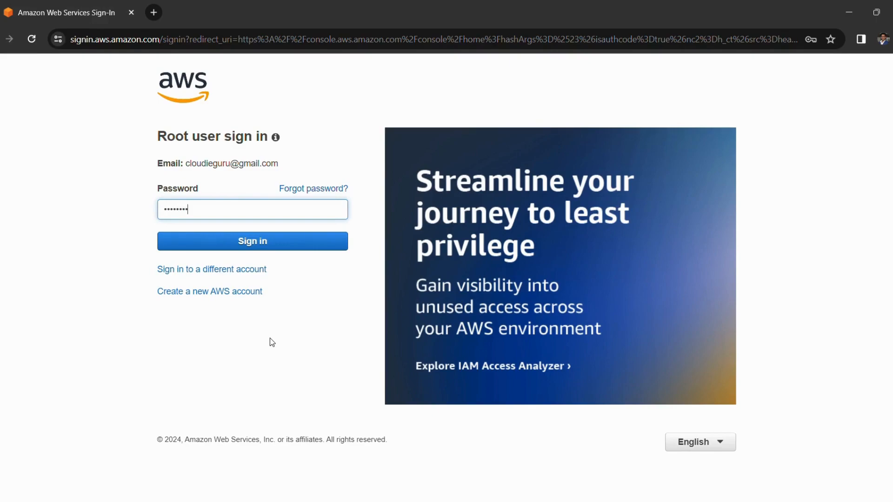
# Step: Submit the password so Console Home loads for the root user
pyautogui.click(252, 241)
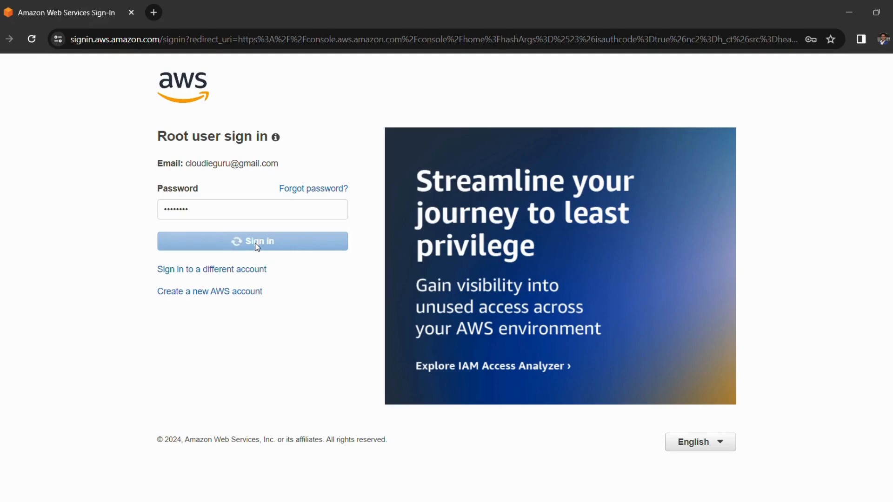
pyautogui.click(252, 241)
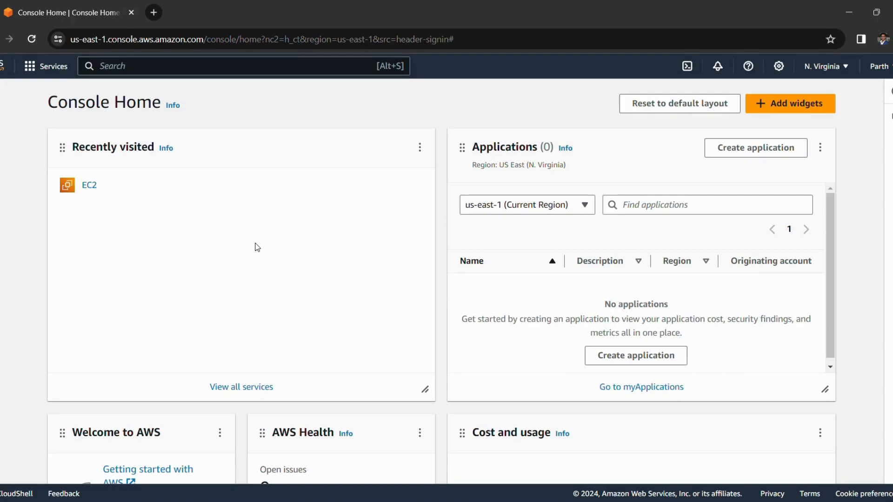
pyautogui.moveTo(272, 126)
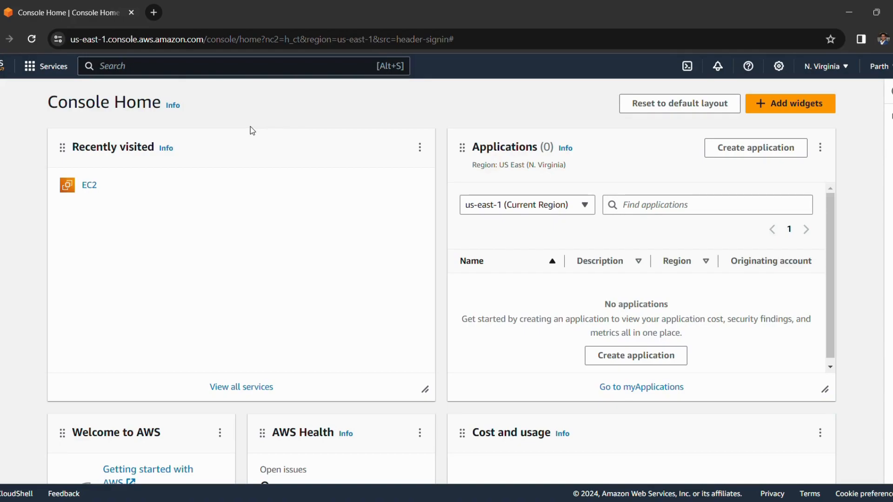
# Step: Search the console for IAM and go to the IAM Dashboard
pyautogui.click(228, 65)
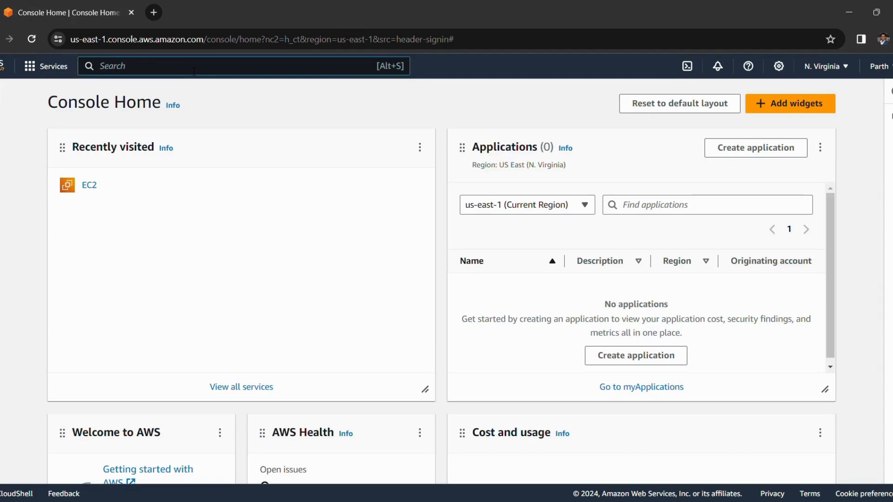
pyautogui.write('IAM')
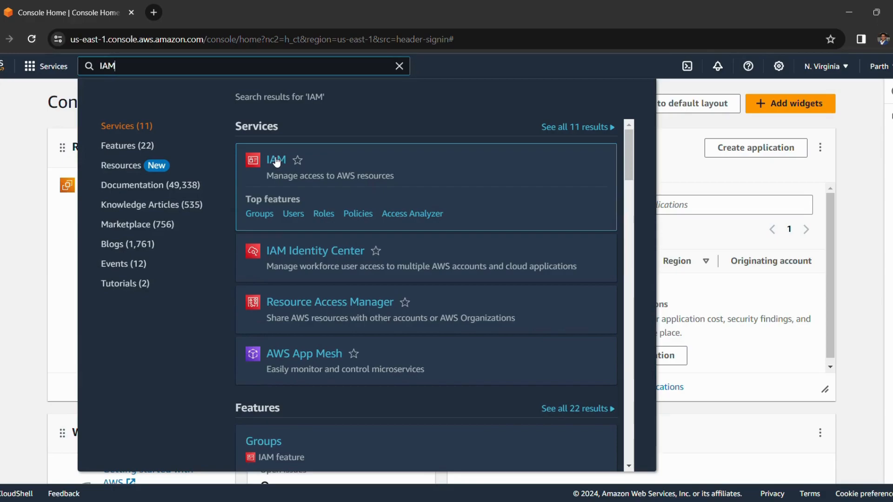
pyautogui.moveTo(279, 166)
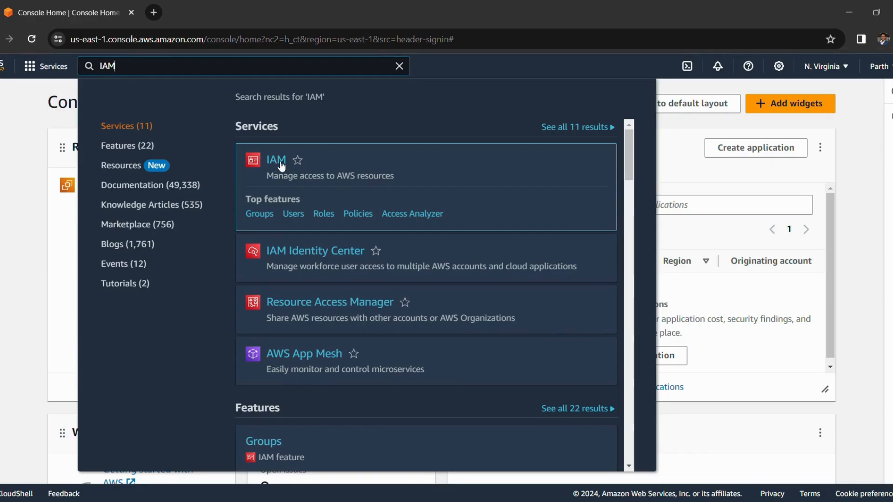
pyautogui.click(275, 160)
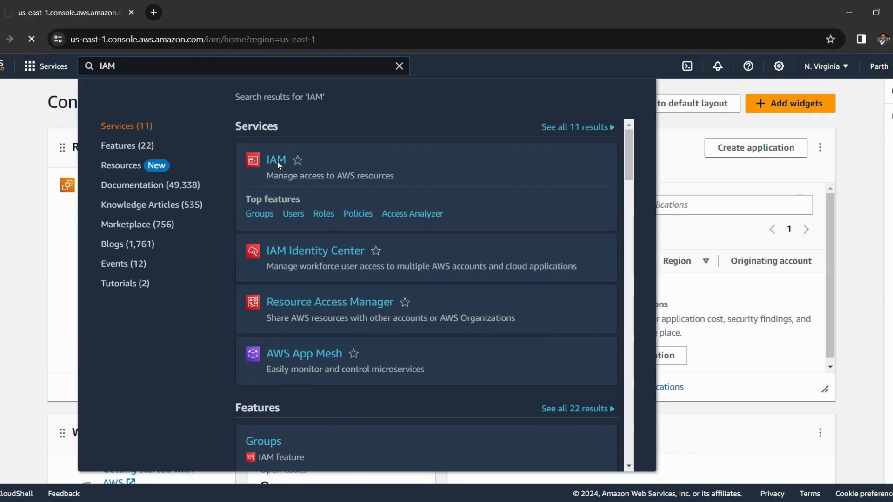
pyautogui.click(275, 159)
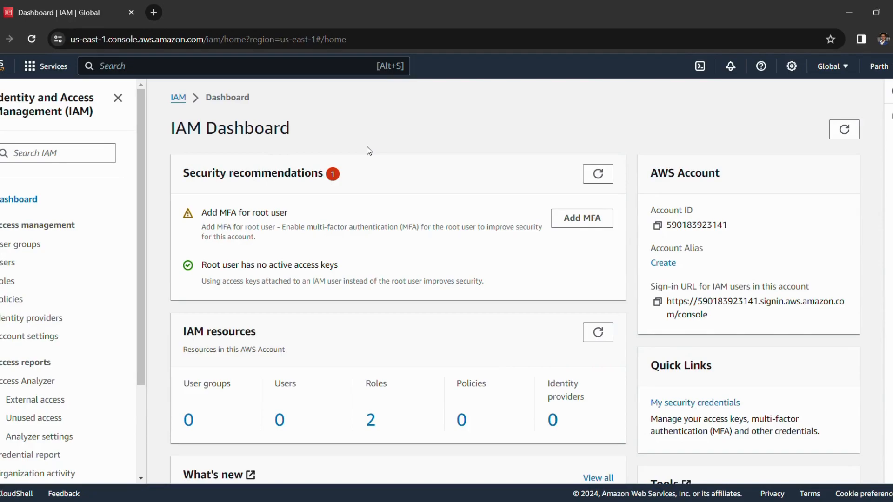
pyautogui.moveTo(407, 139)
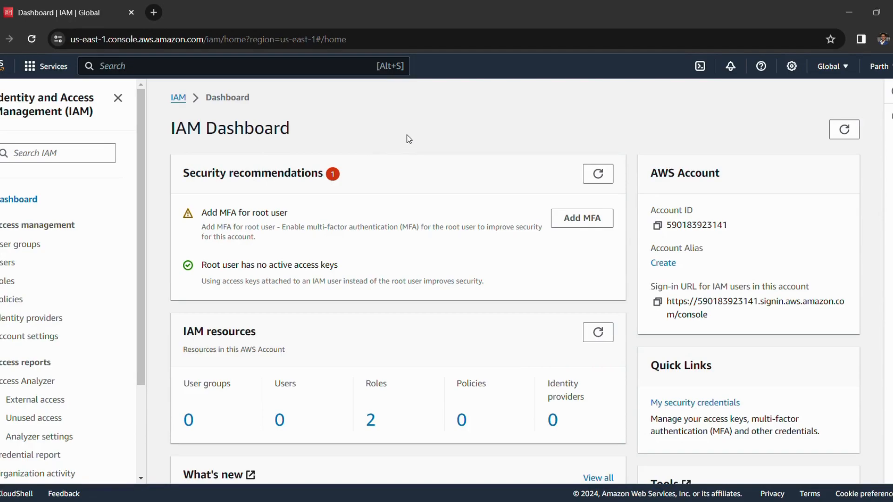
pyautogui.moveTo(274, 168)
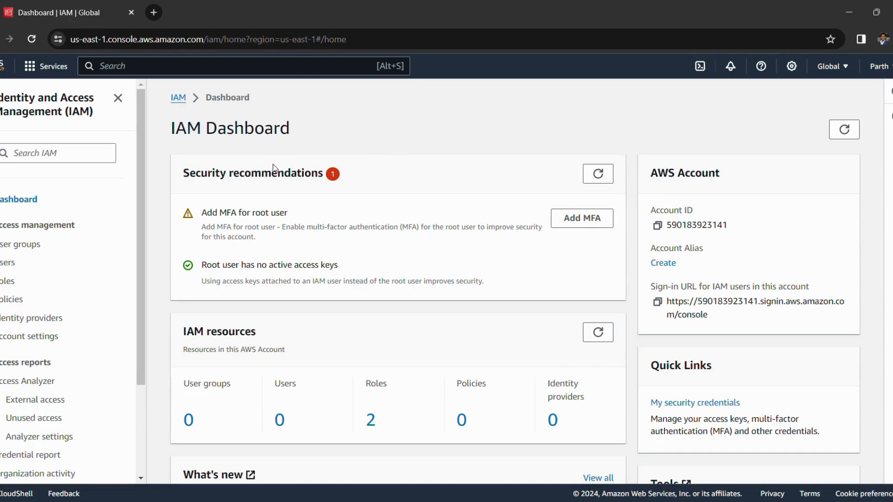
pyautogui.moveTo(364, 180)
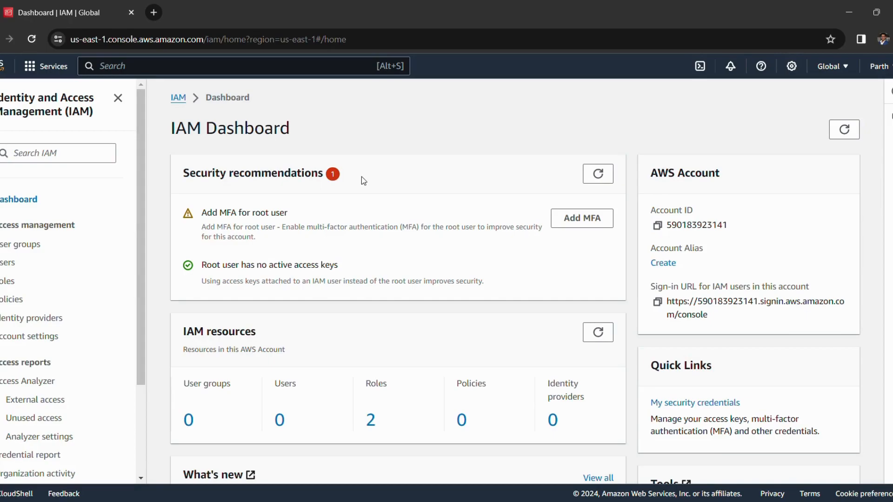
pyautogui.moveTo(266, 195)
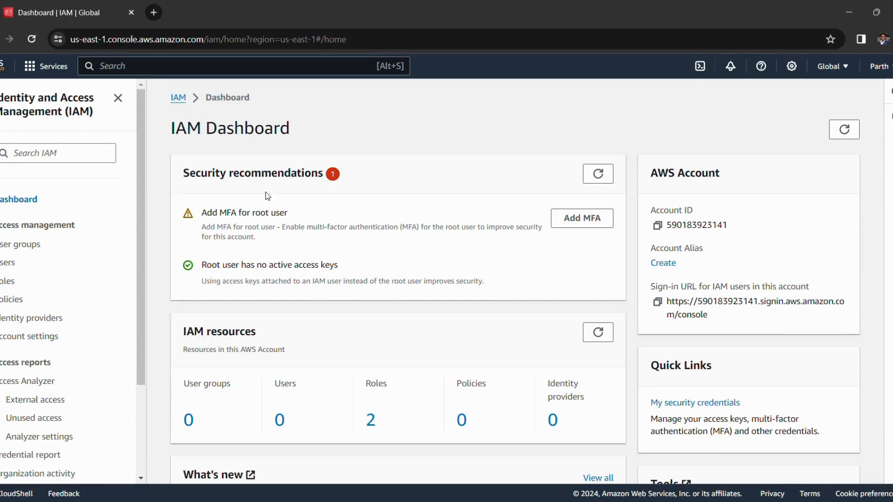
pyautogui.moveTo(276, 219)
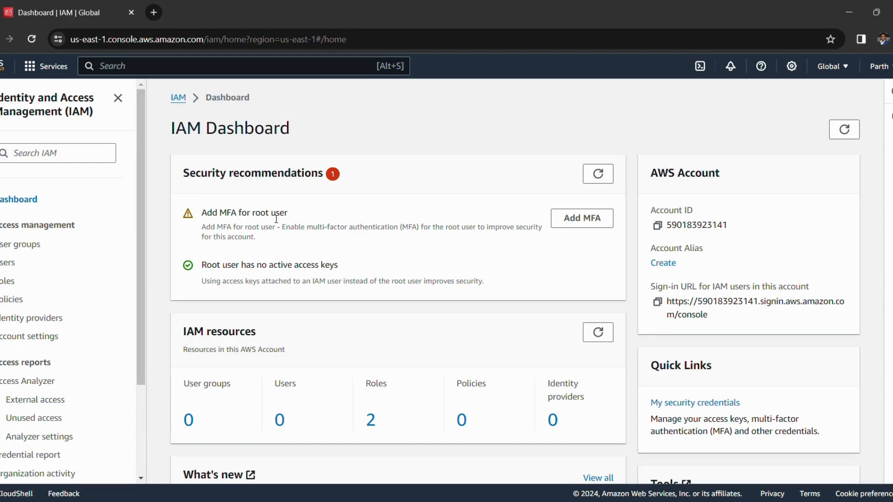
pyautogui.moveTo(386, 222)
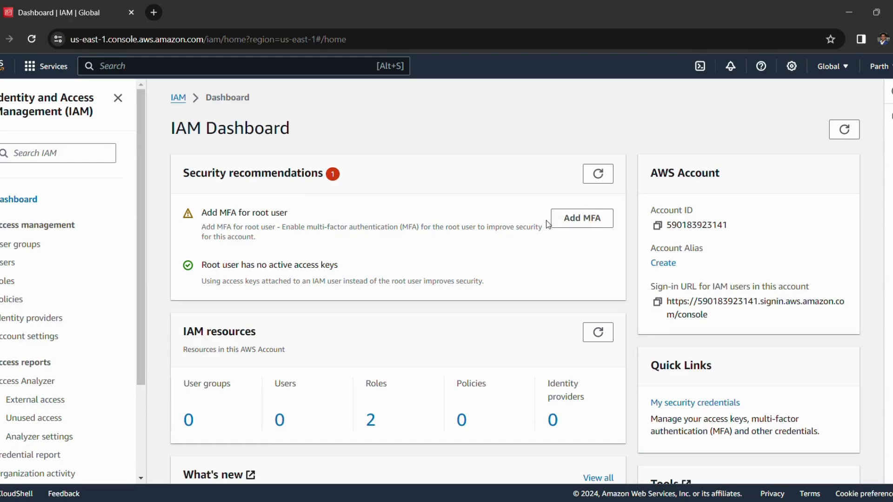
pyautogui.moveTo(581, 217)
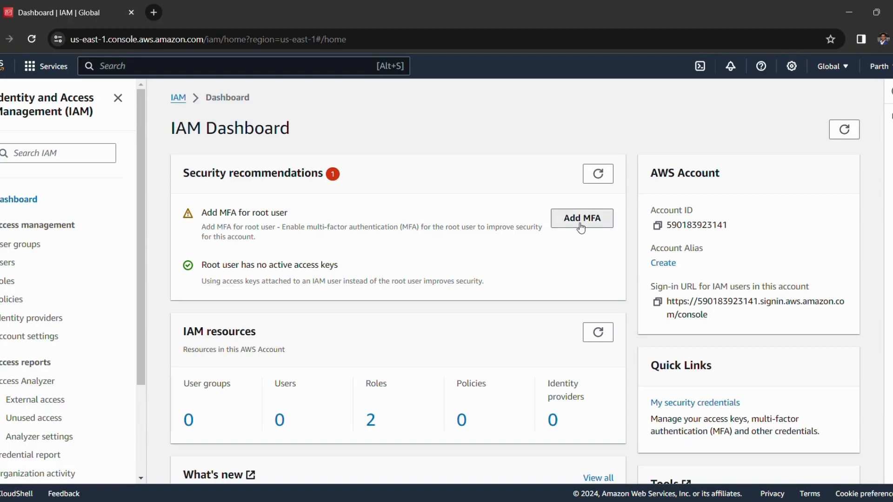
# Step: Start Add MFA for the root user from the Security recommendations
pyautogui.click(581, 218)
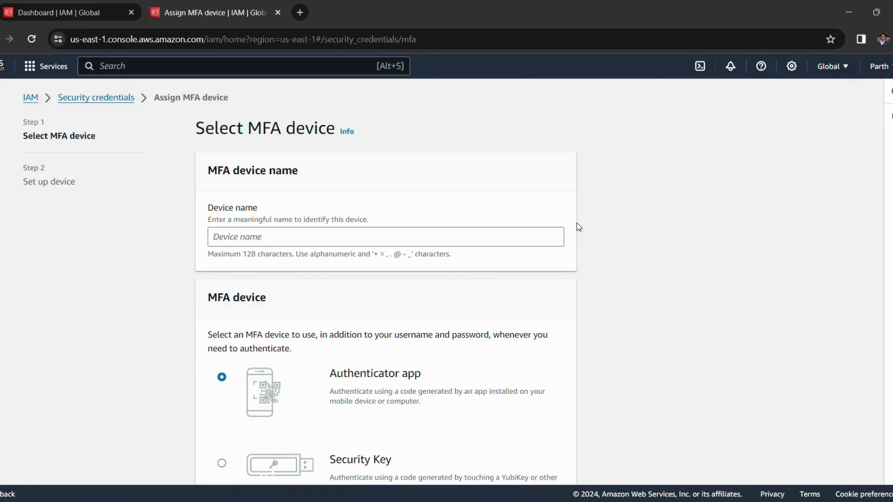
pyautogui.moveTo(432, 222)
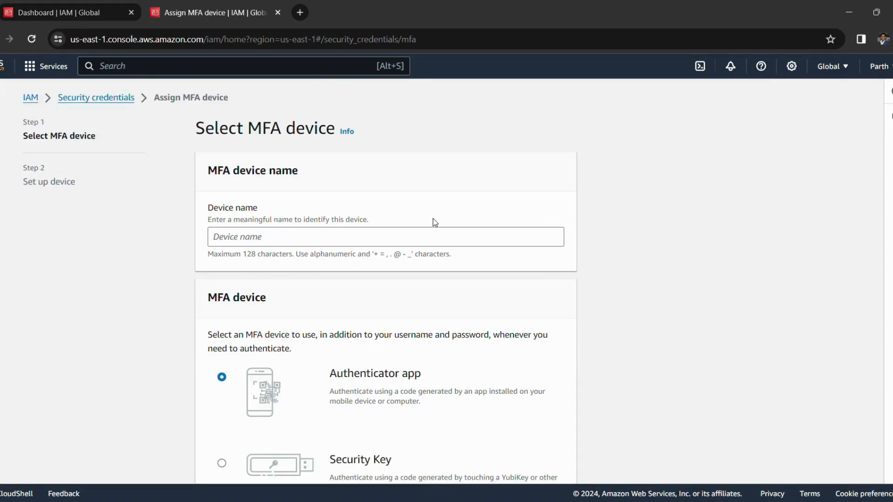
pyautogui.moveTo(369, 275)
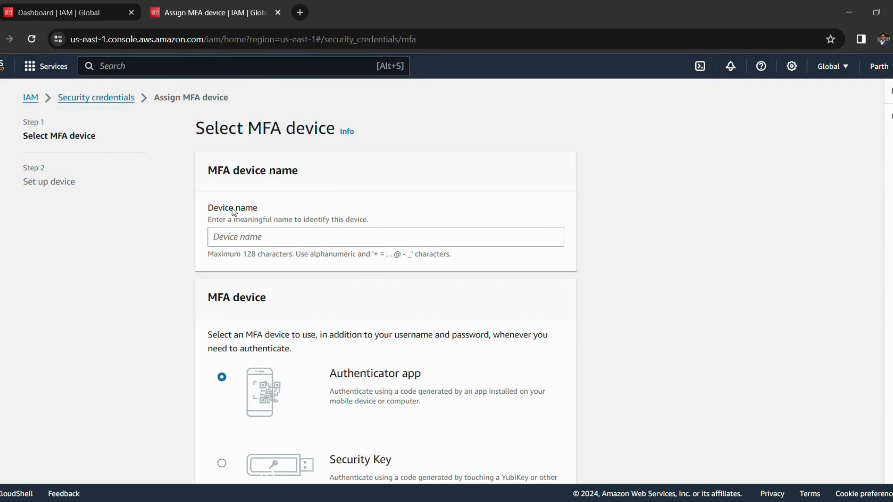
pyautogui.moveTo(244, 215)
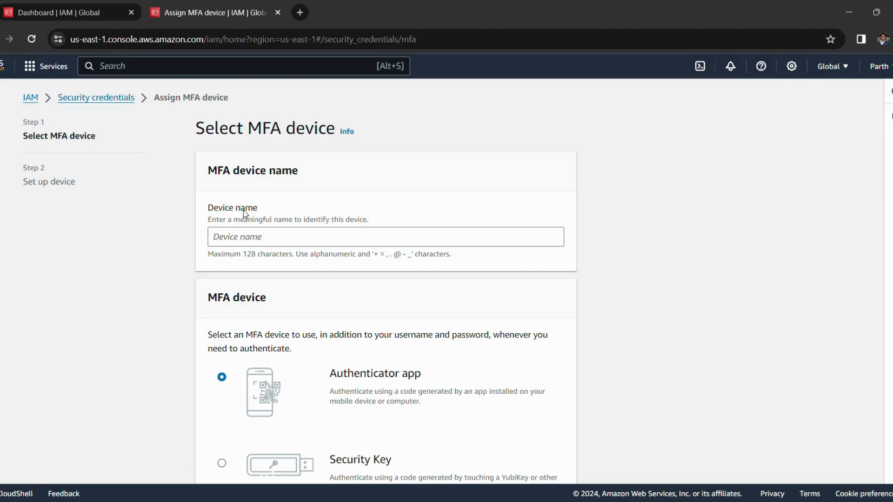
# Step: Name the MFA device Parth's-Phone with Authenticator app selected
pyautogui.scroll(-3)
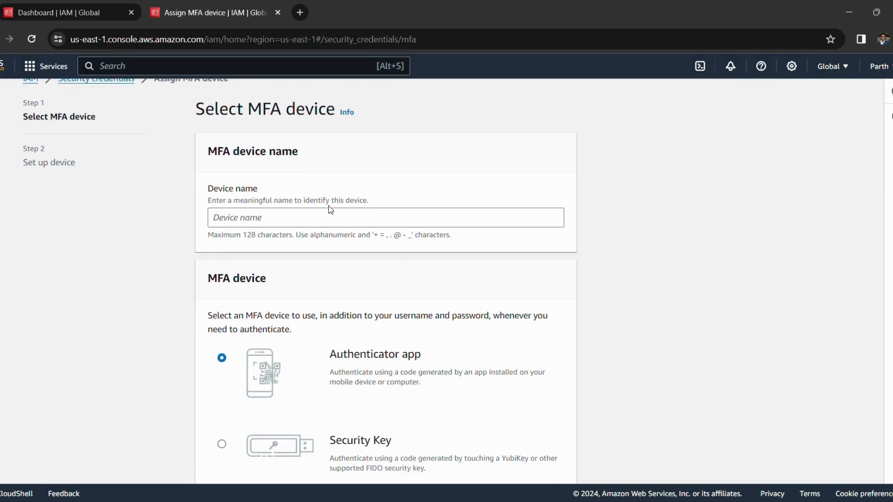
pyautogui.click(385, 217)
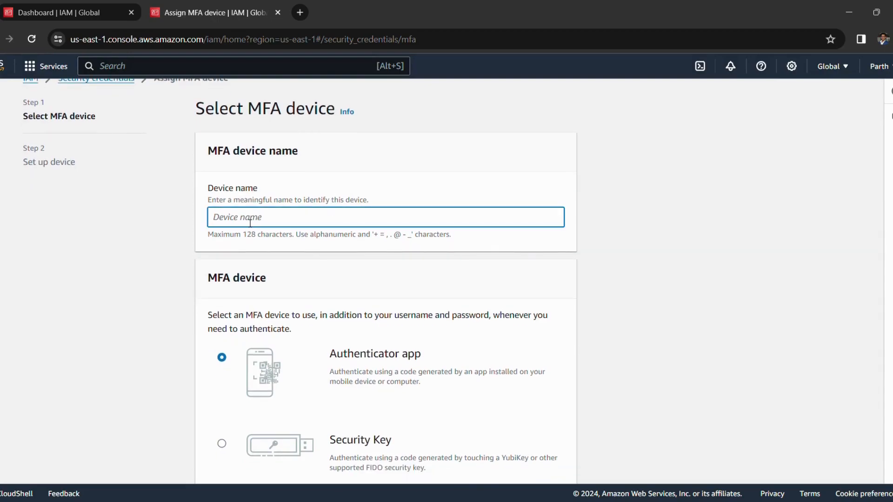
pyautogui.write('Parth')
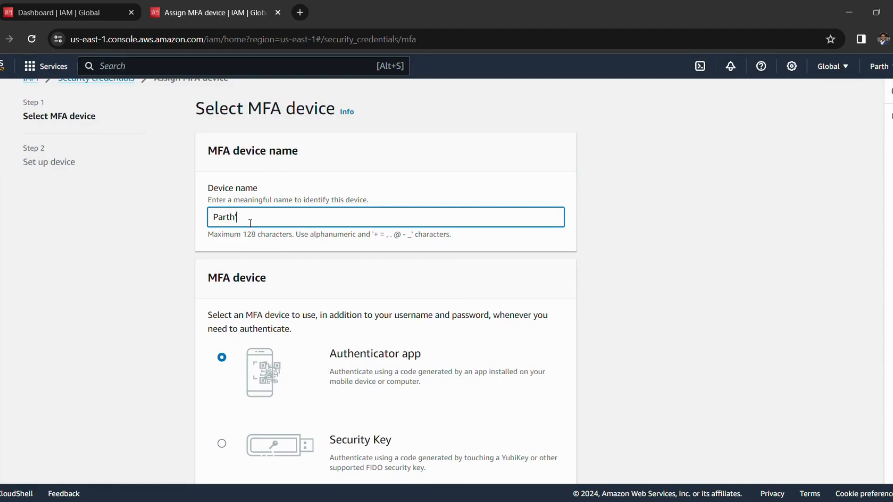
pyautogui.write("'s Pho")
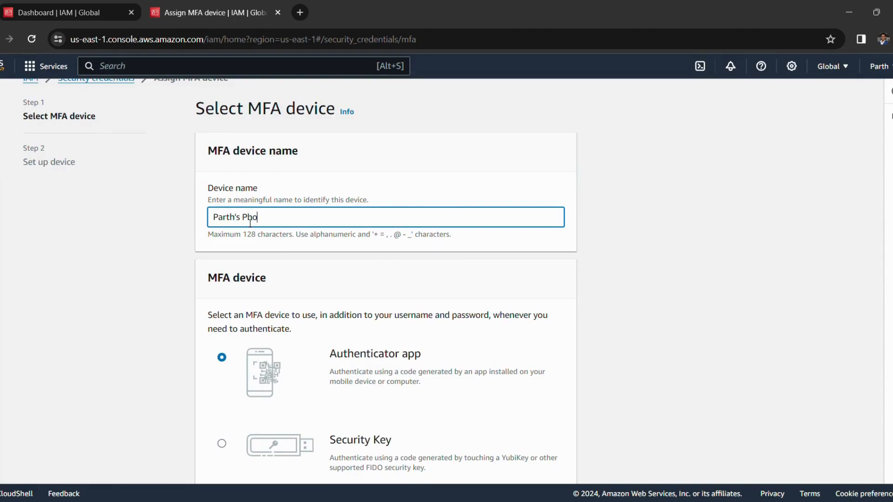
pyautogui.write('ne')
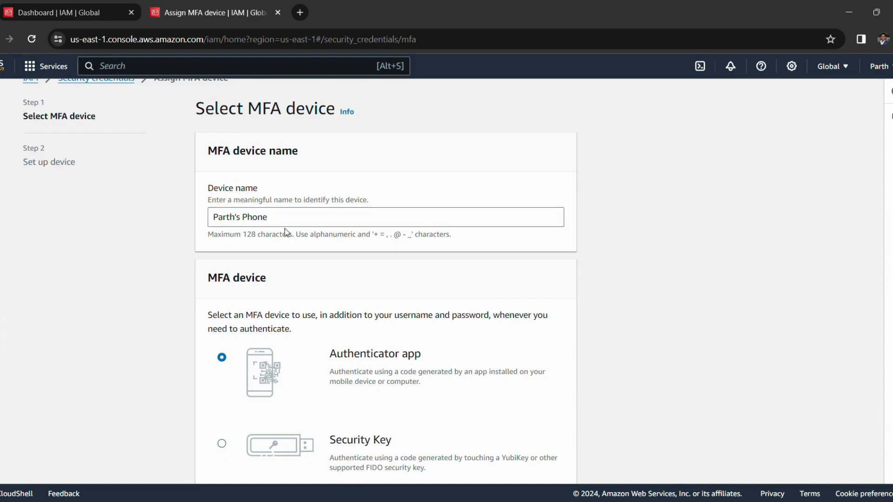
pyautogui.moveTo(265, 228)
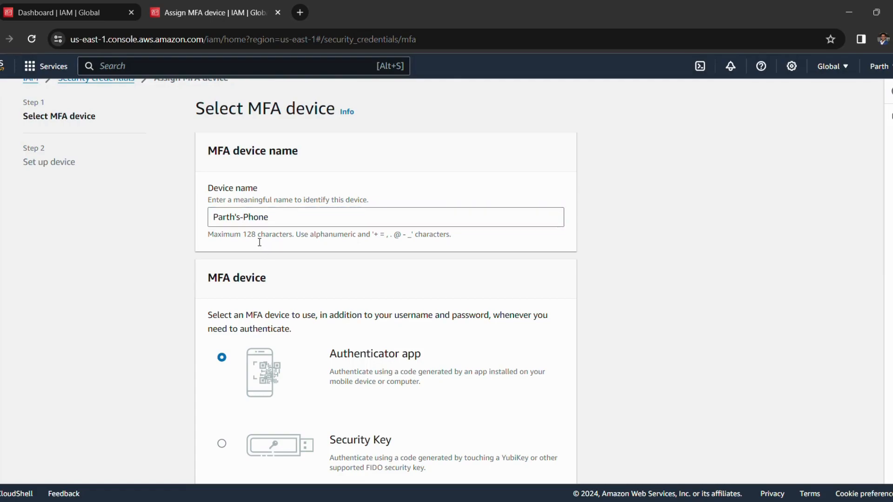
pyautogui.moveTo(304, 250)
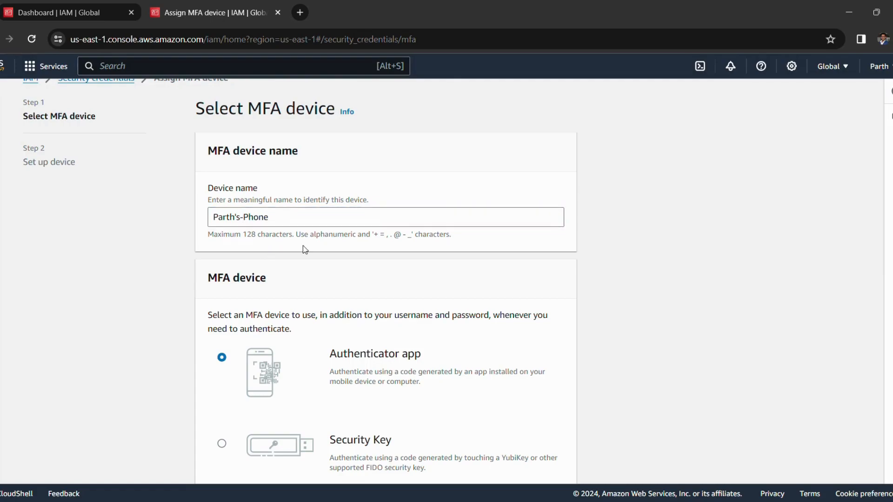
# Step: Keep Authenticator app and advance the wizard to the Set up device step
pyautogui.scroll(-3)
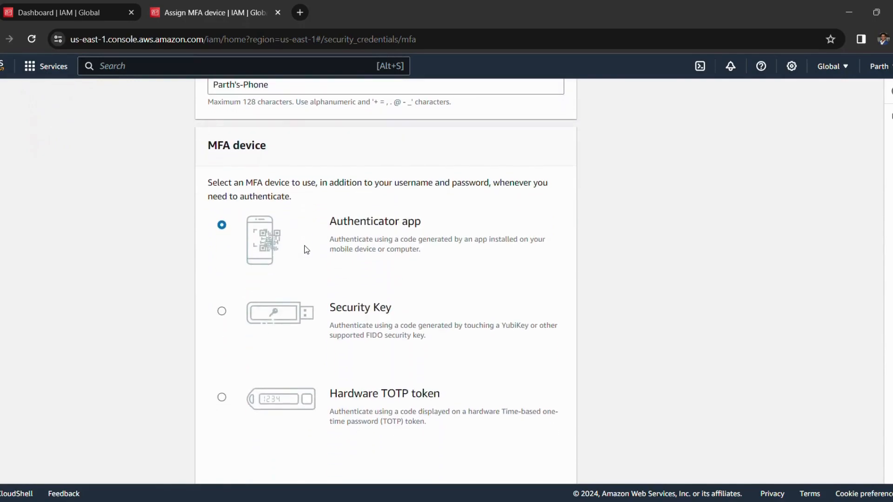
pyautogui.moveTo(334, 215)
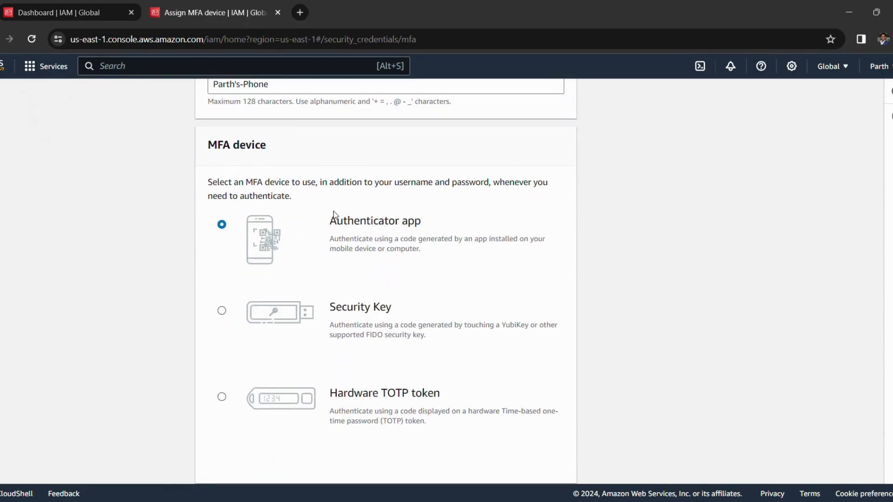
pyautogui.scroll(-3)
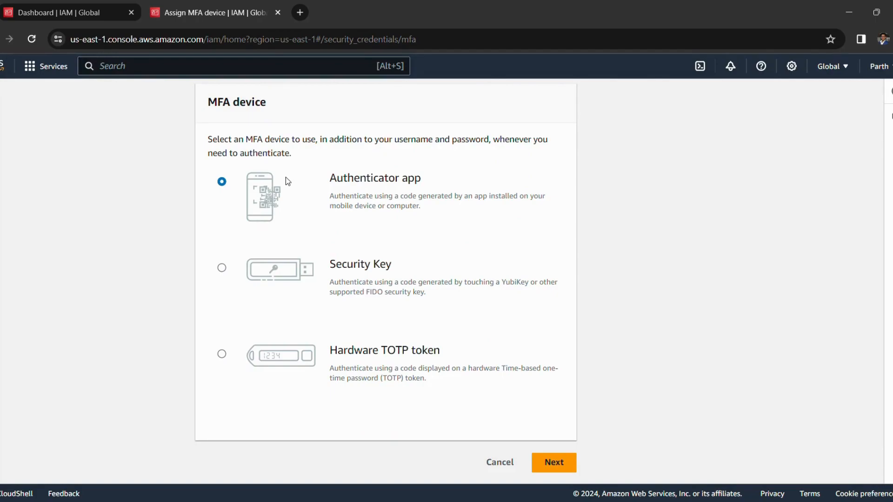
pyautogui.moveTo(326, 184)
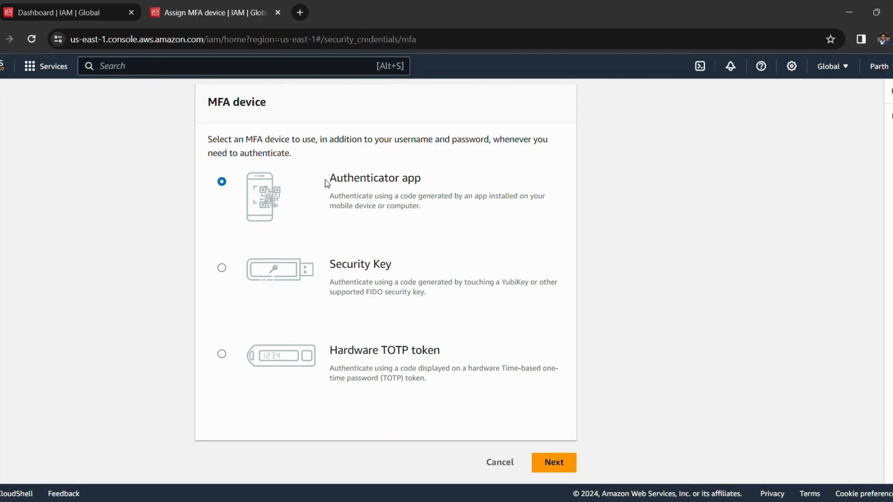
pyautogui.moveTo(429, 187)
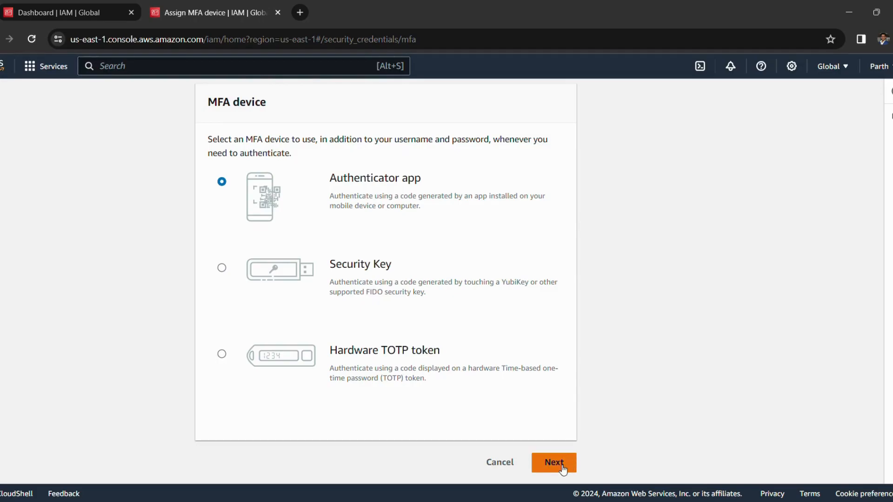
pyautogui.click(553, 462)
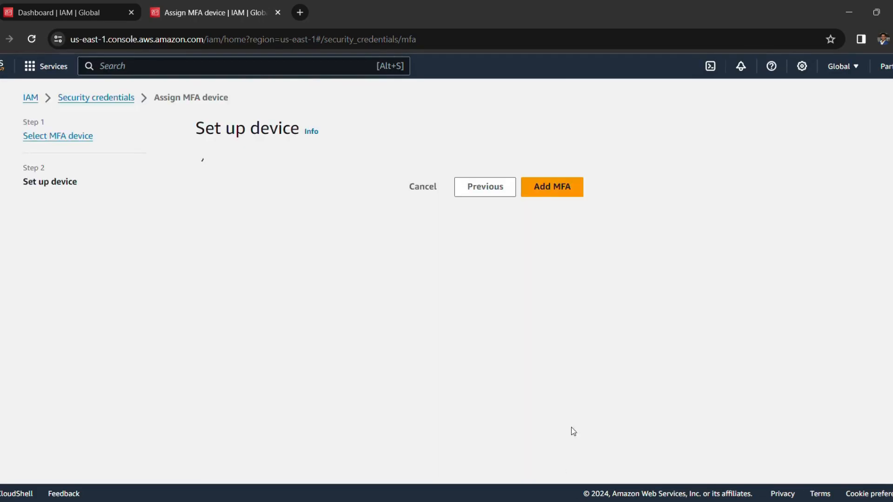
# Step: Attempt Add MFA, hit the device-name validation error, and return to edit the name
pyautogui.click(551, 187)
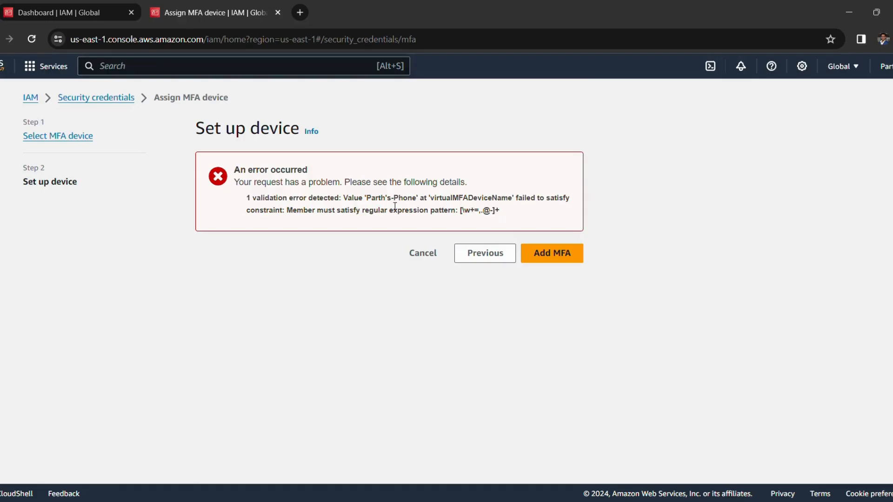
pyautogui.click(484, 253)
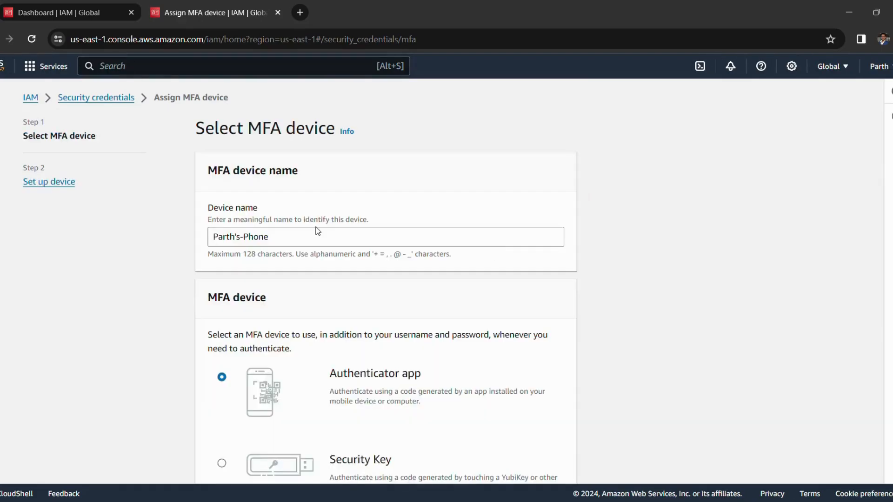
pyautogui.click(240, 236)
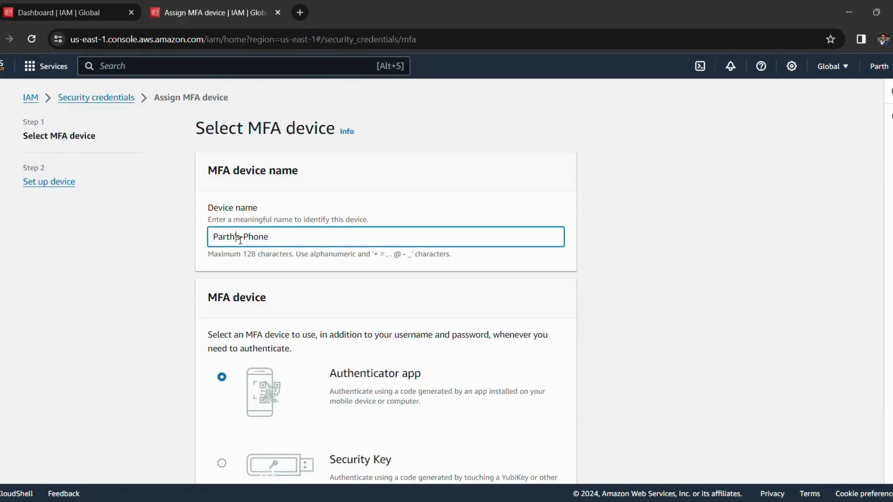
pyautogui.scroll(-3)
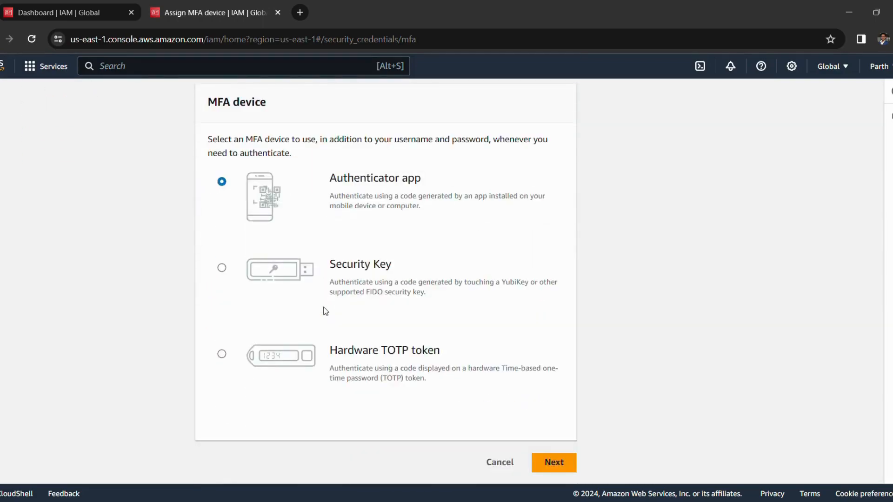
# Step: Advance again to the Set up device step with the authenticator QR code
pyautogui.click(553, 463)
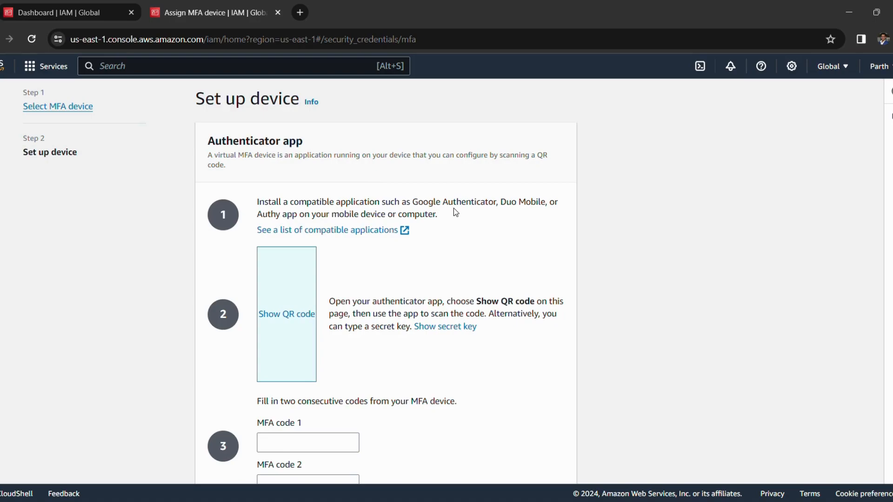
pyautogui.moveTo(391, 215)
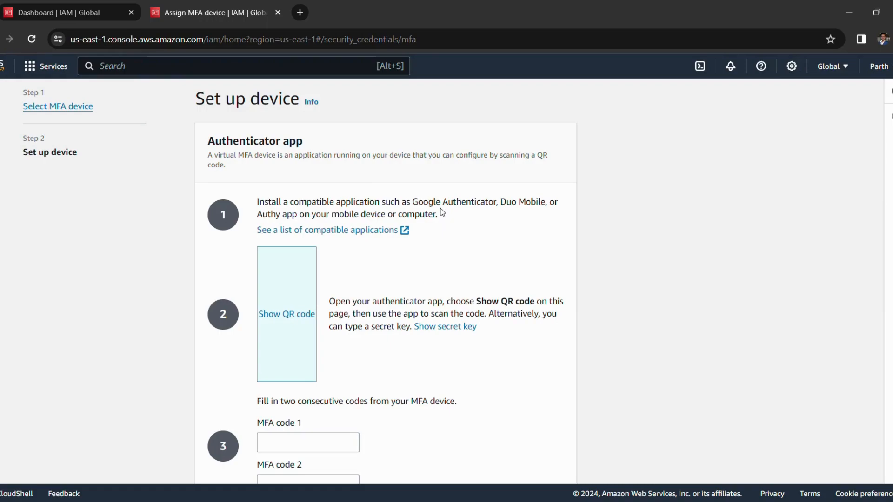
pyautogui.moveTo(465, 209)
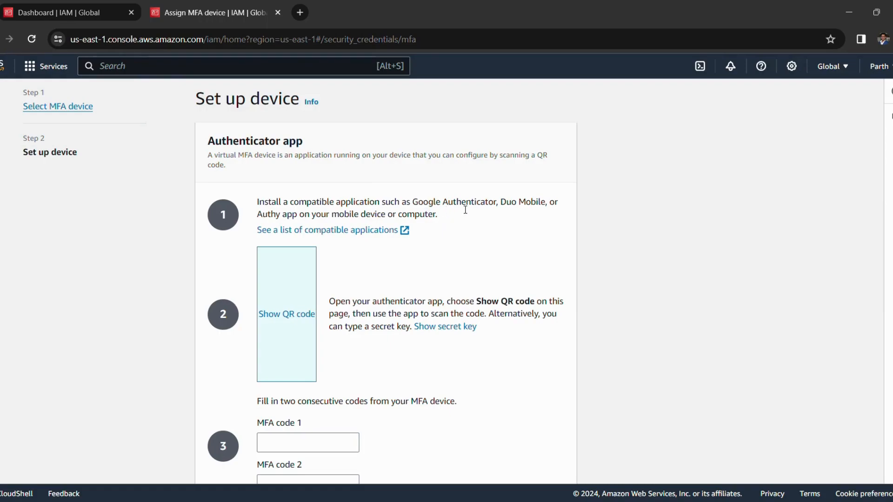
pyautogui.moveTo(467, 223)
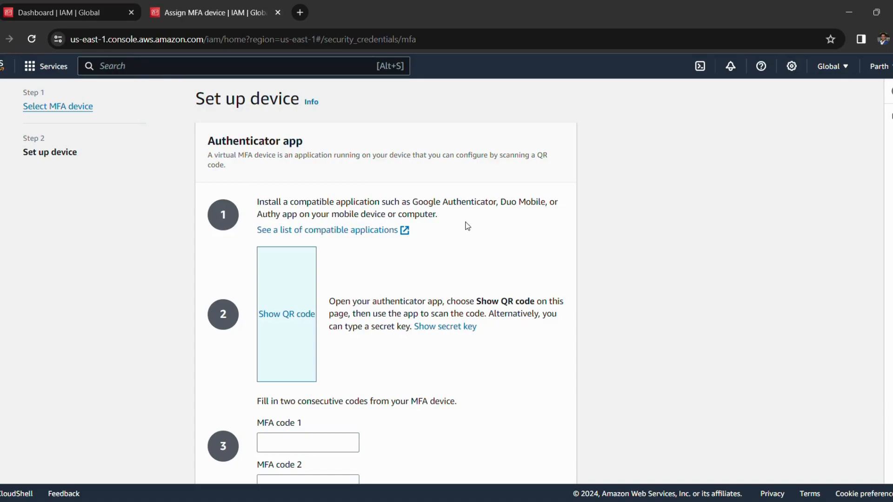
pyautogui.moveTo(286, 314)
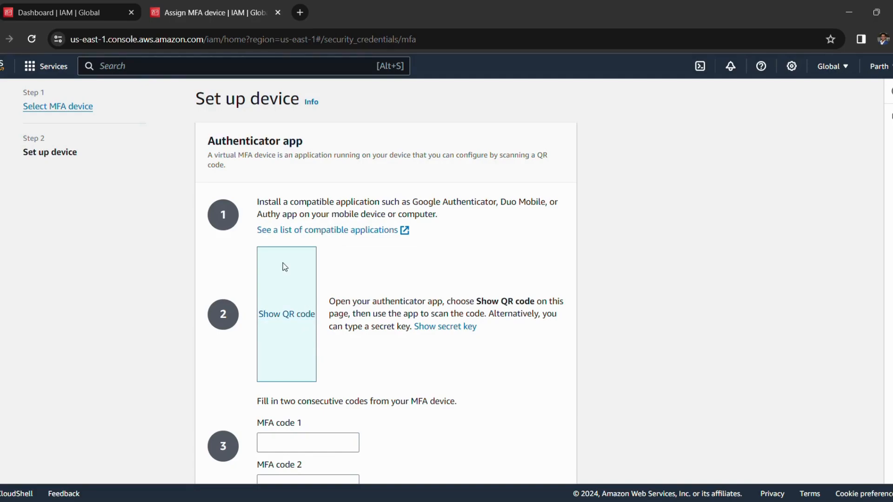
pyautogui.moveTo(271, 299)
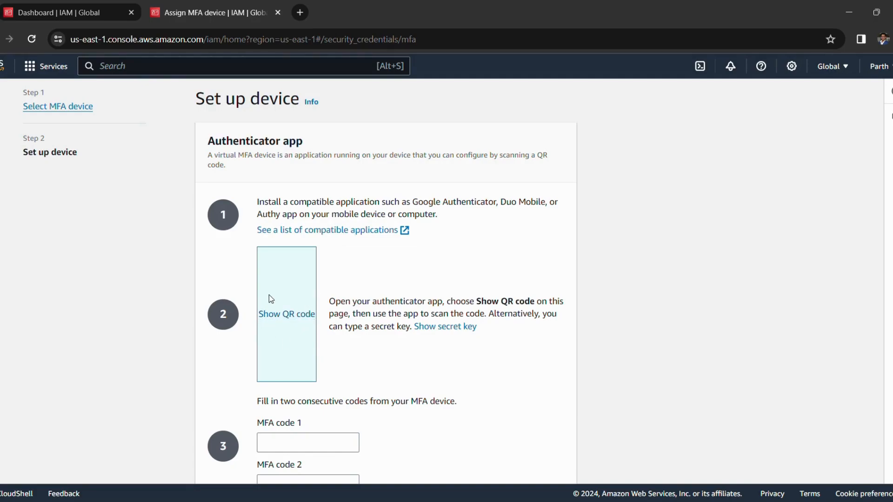
pyautogui.moveTo(325, 277)
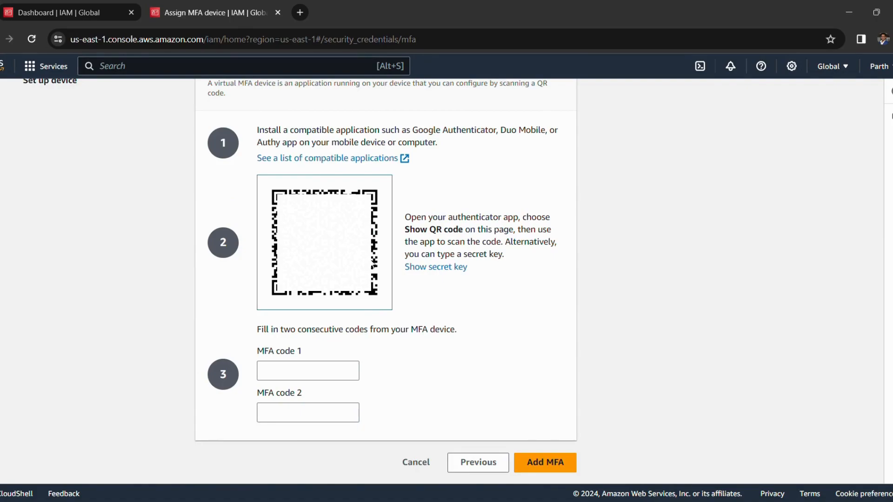
pyautogui.moveTo(372, 263)
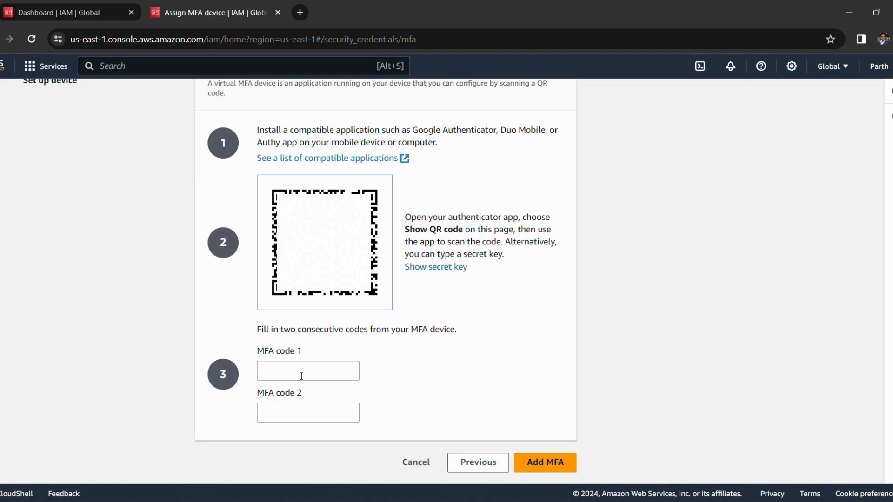
pyautogui.moveTo(347, 363)
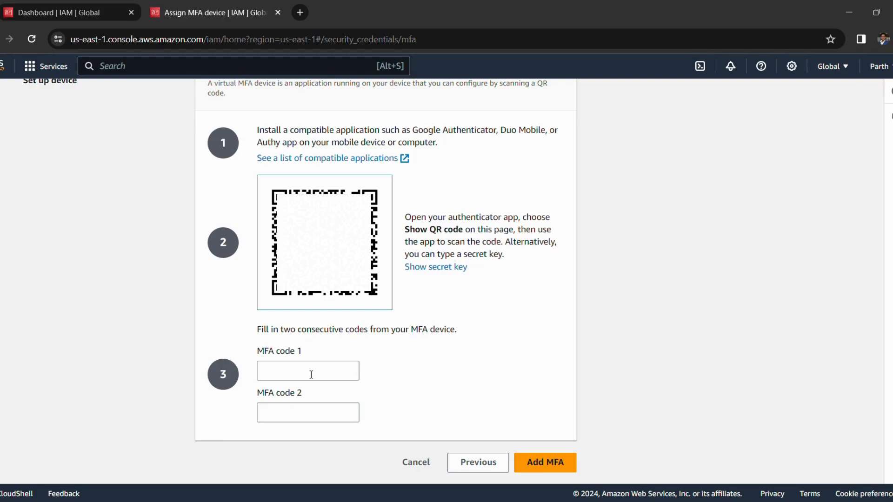
# Step: Enter two consecutive authenticator codes into MFA code 1 and MFA code 2
pyautogui.click(307, 371)
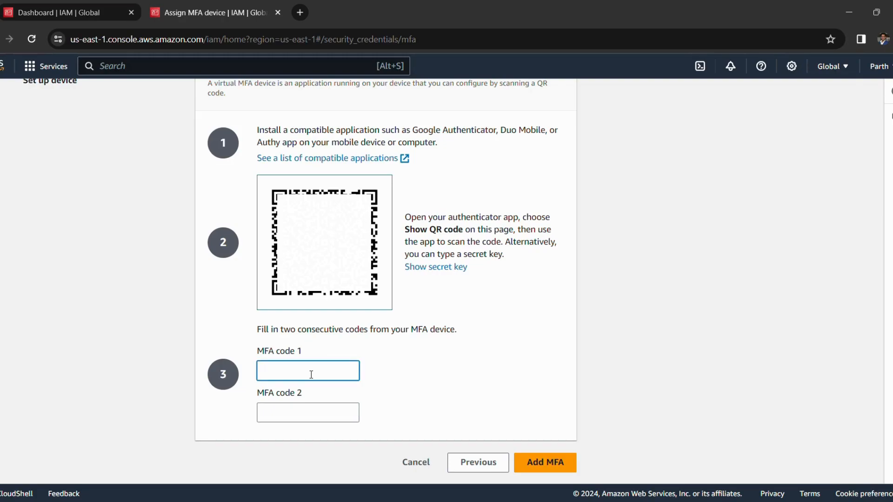
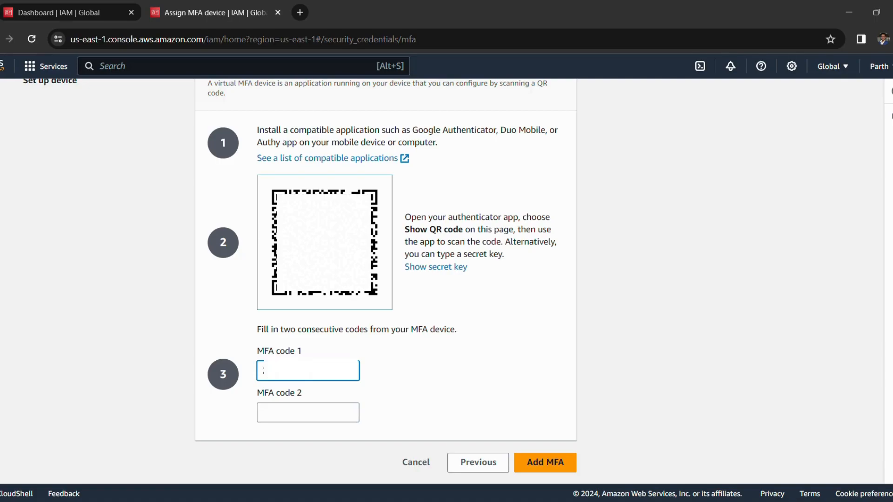
pyautogui.click(308, 412)
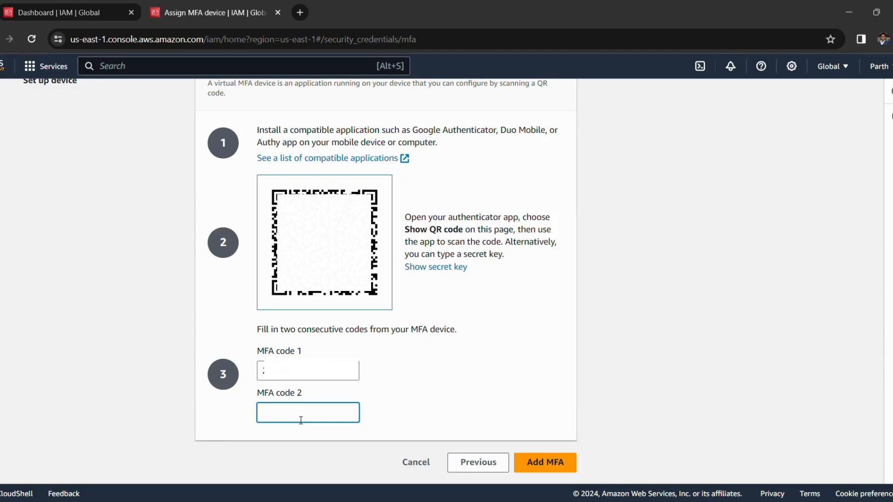
pyautogui.click(307, 412)
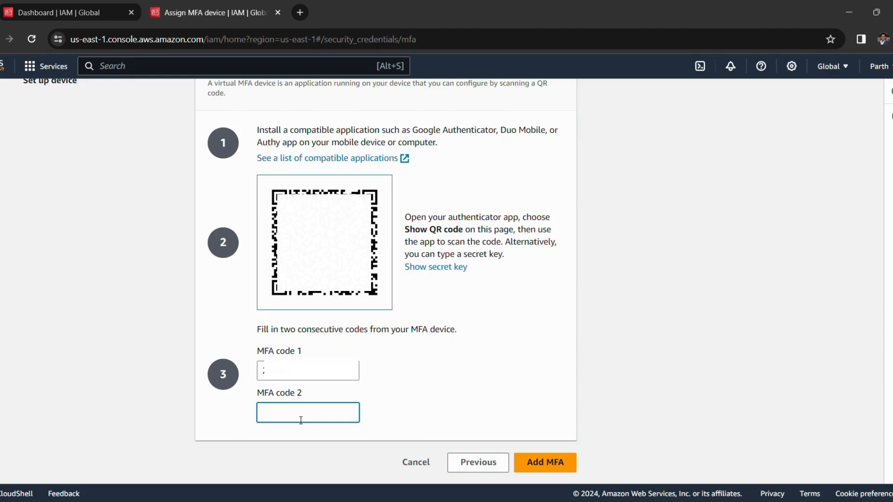
pyautogui.click(308, 412)
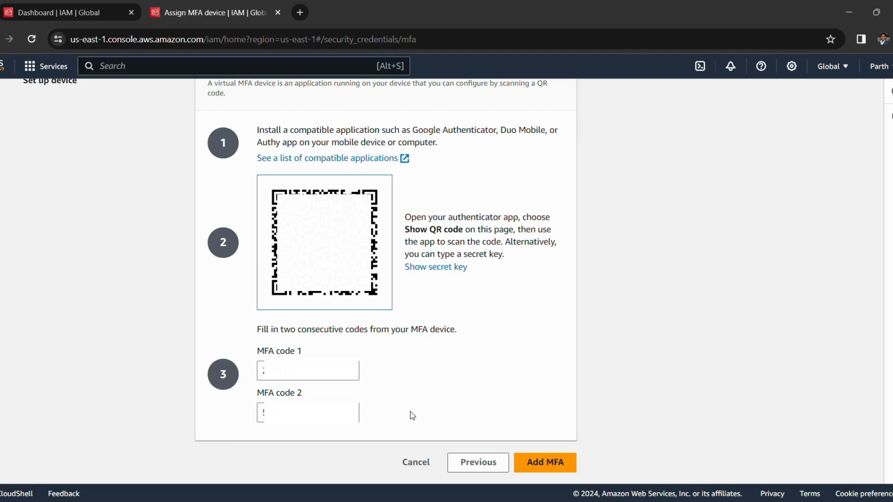
pyautogui.moveTo(376, 362)
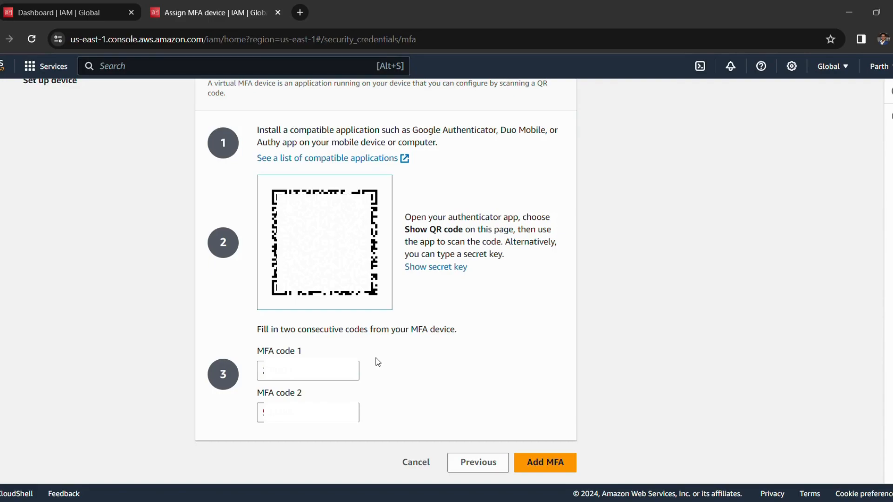
pyautogui.moveTo(381, 365)
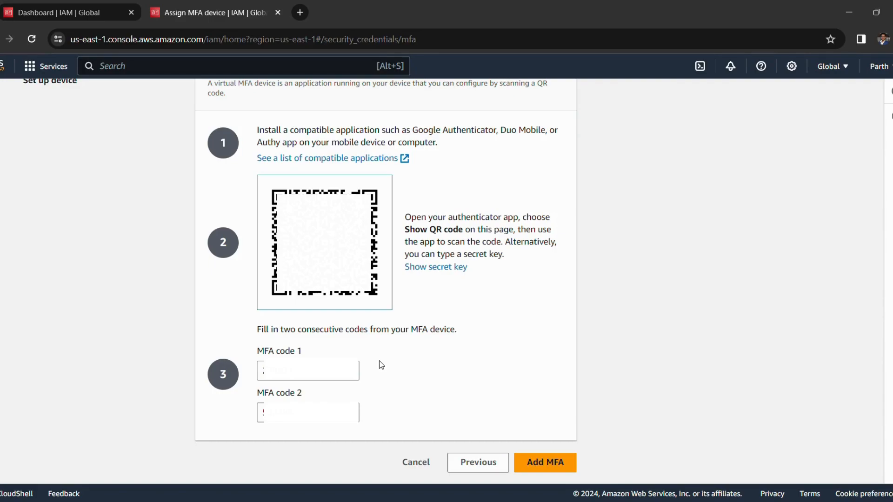
pyautogui.moveTo(484, 462)
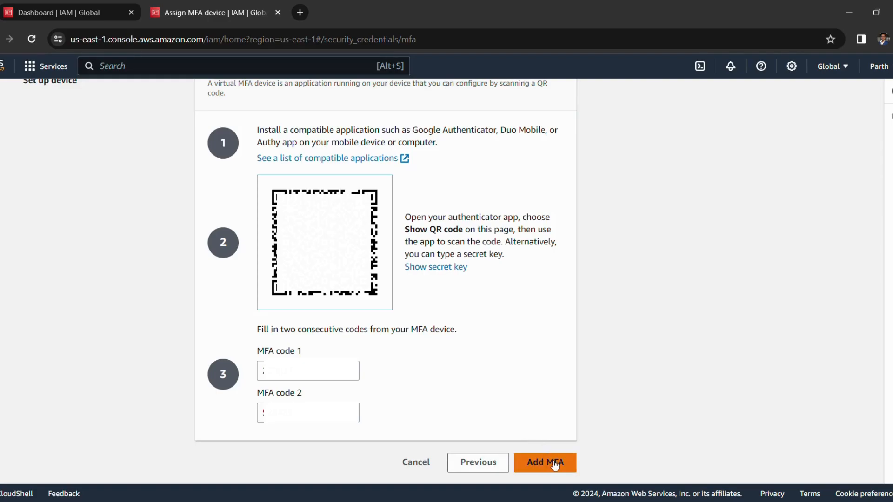
# Step: Assign the virtual MFA device Parth-Phone to the root user's security credentials
pyautogui.click(544, 462)
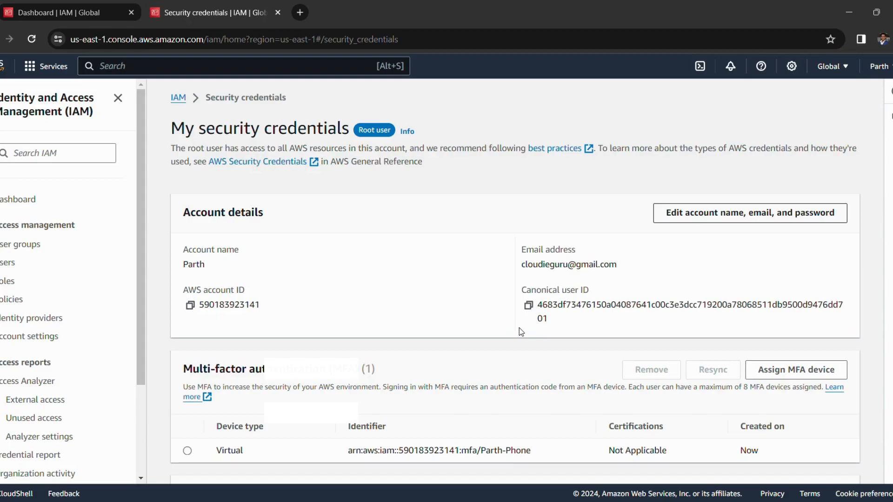
pyautogui.moveTo(443, 292)
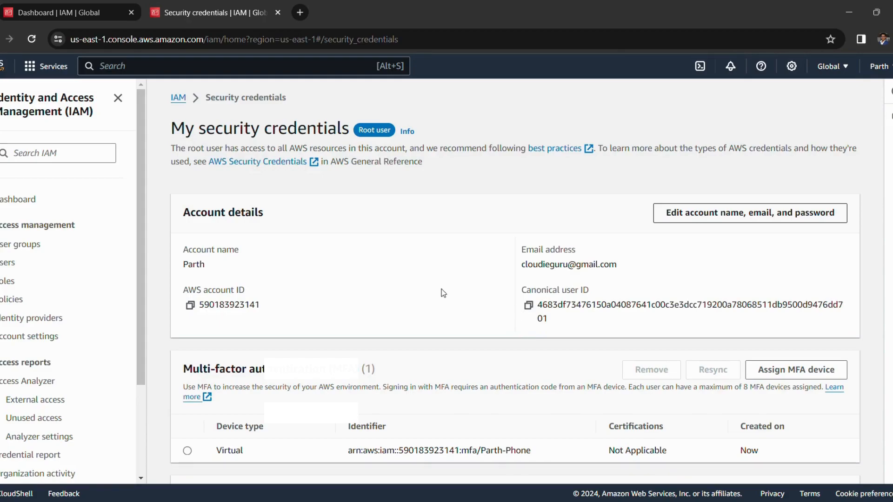
pyautogui.moveTo(423, 247)
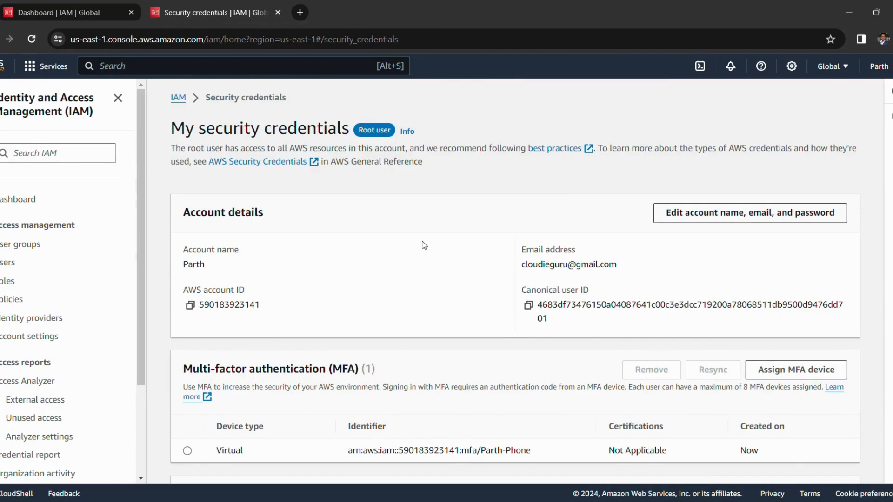
pyautogui.moveTo(664, 96)
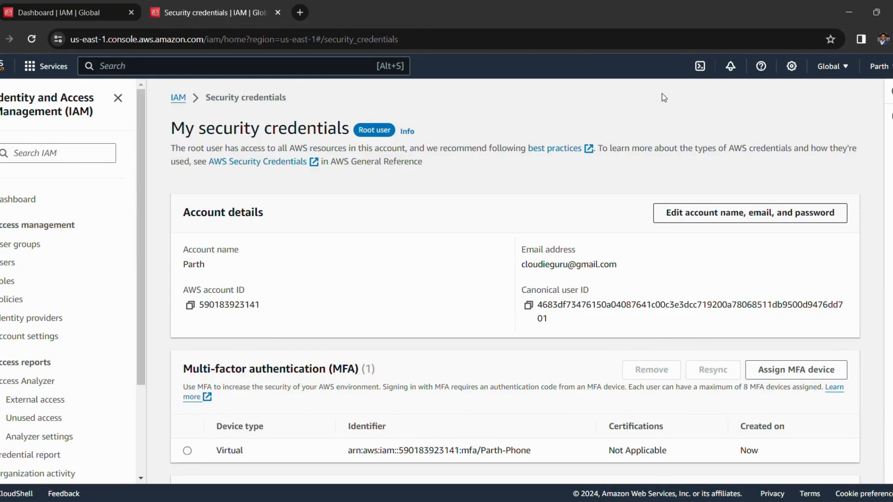
pyautogui.moveTo(651, 173)
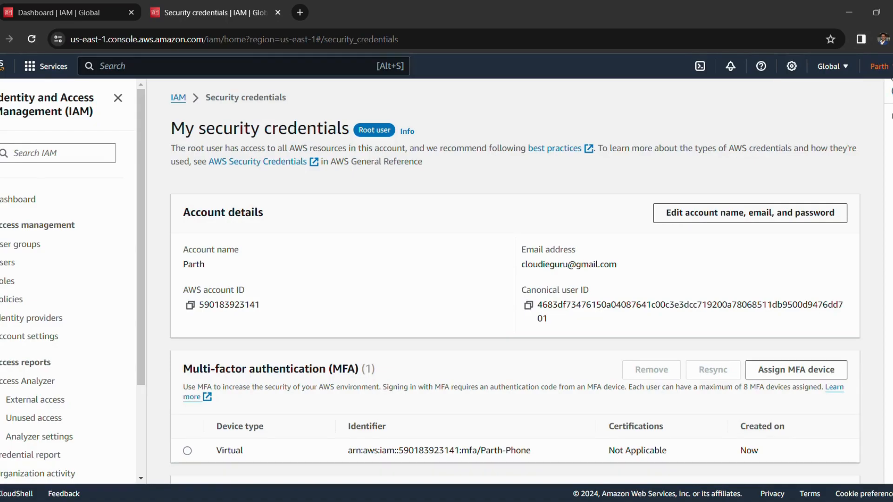
# Step: Sign out of the root account from the account menu and return to the sign-in page
pyautogui.click(879, 65)
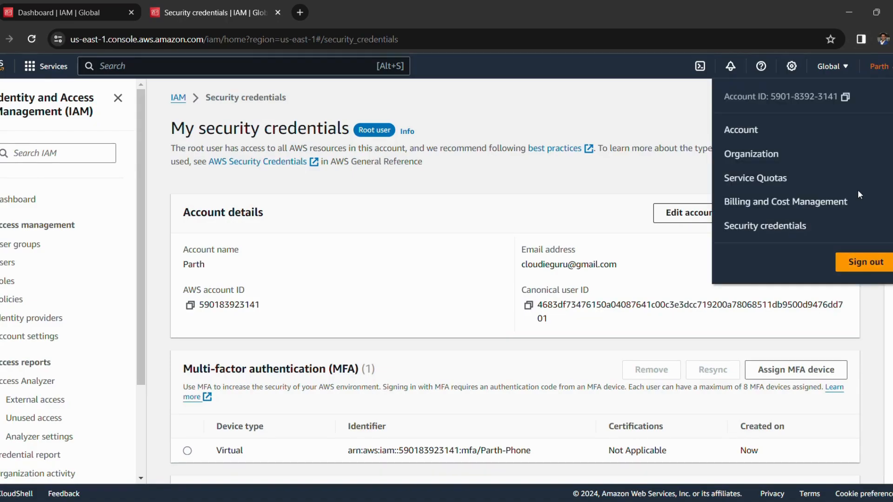
pyautogui.click(864, 262)
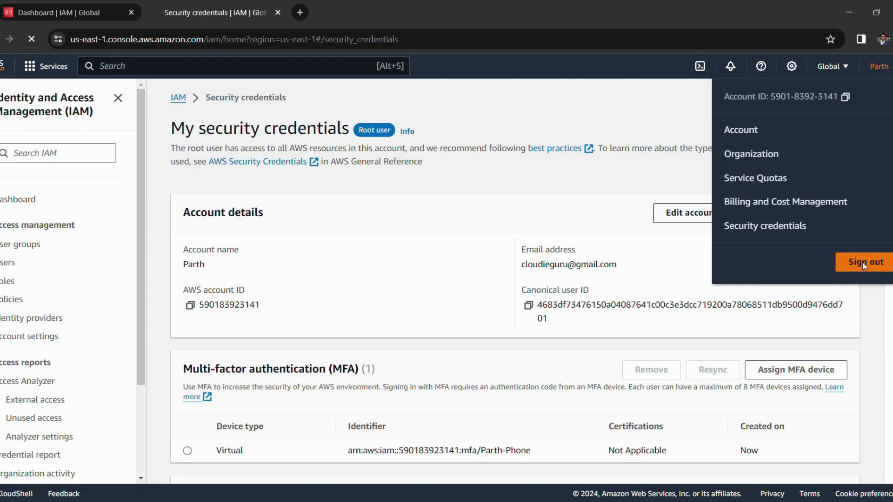
pyautogui.click(863, 263)
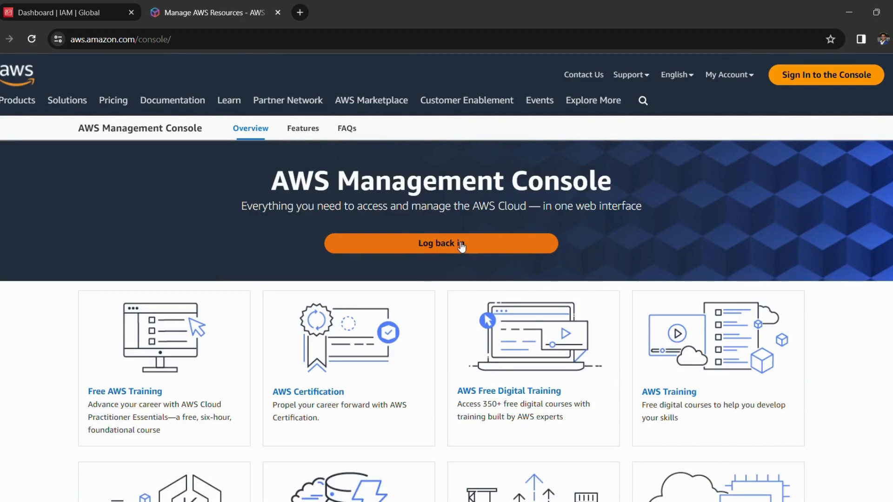
pyautogui.click(440, 243)
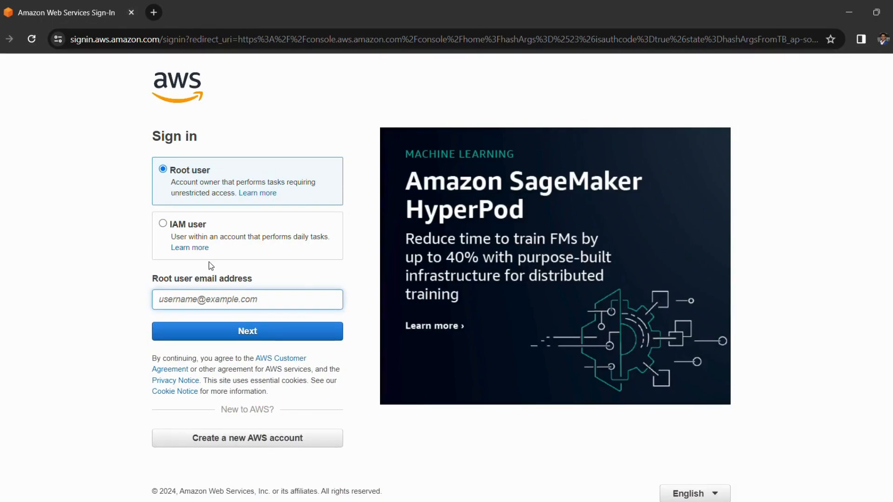
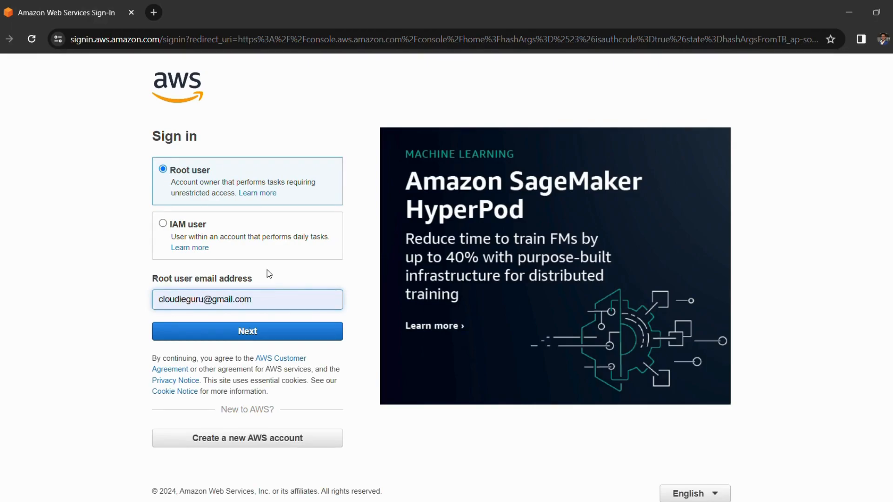
# Step: Sign back in as root with the email and password, reaching the MFA code prompt
pyautogui.click(247, 331)
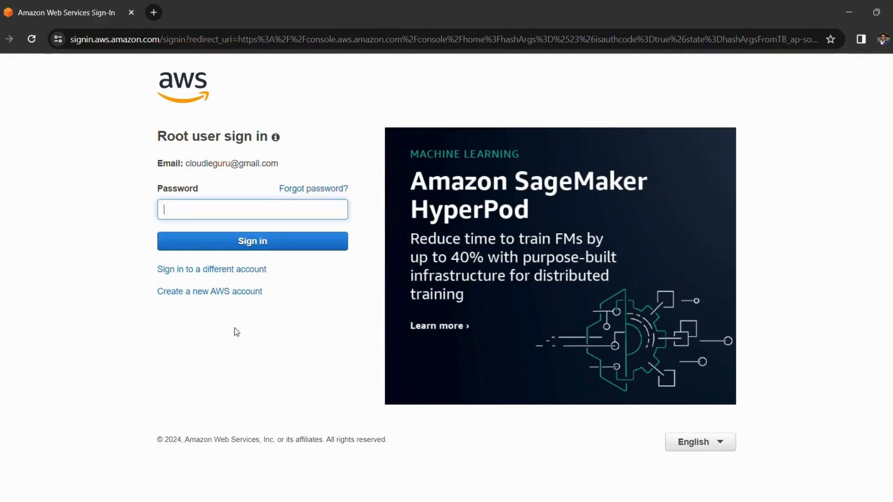
pyautogui.write('password')
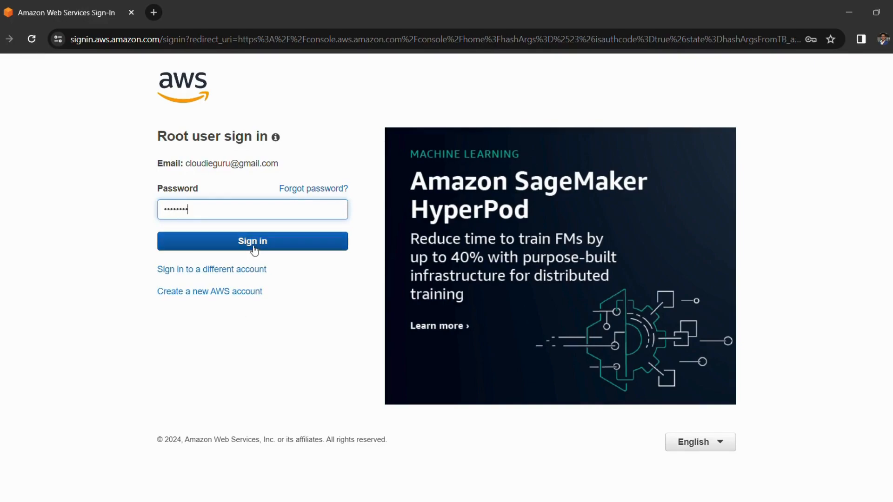
pyautogui.click(252, 240)
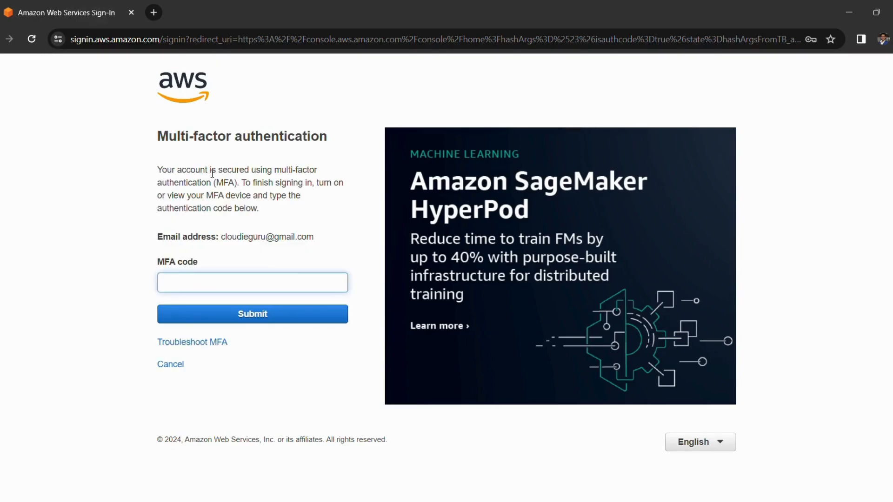
# Step: Enter the current authenticator MFA code and submit it to complete root sign-in
pyautogui.click(252, 283)
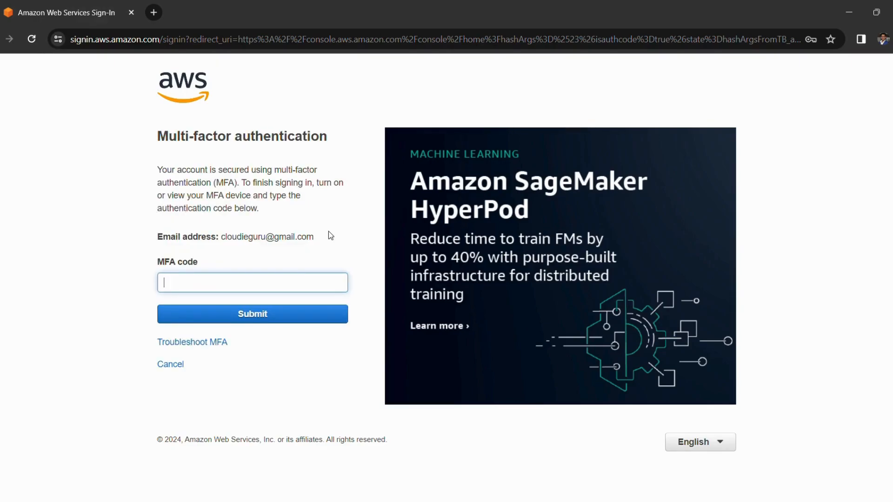
pyautogui.moveTo(273, 258)
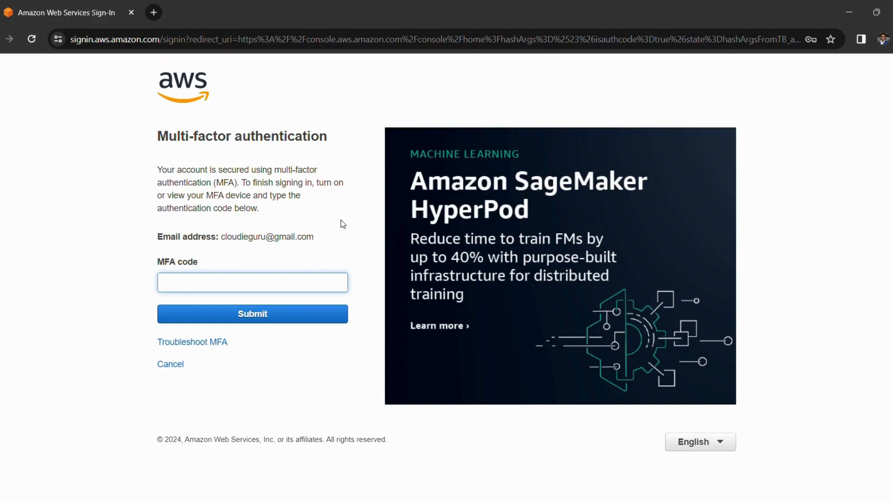
pyautogui.moveTo(364, 316)
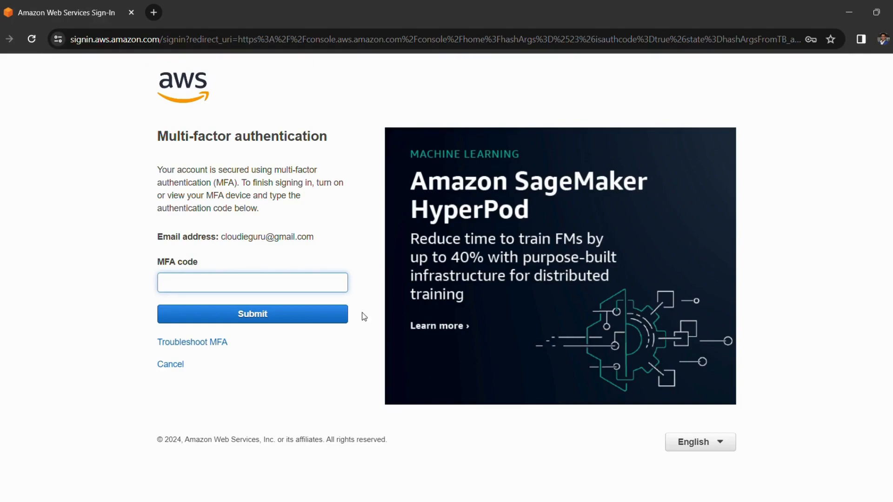
pyautogui.moveTo(371, 254)
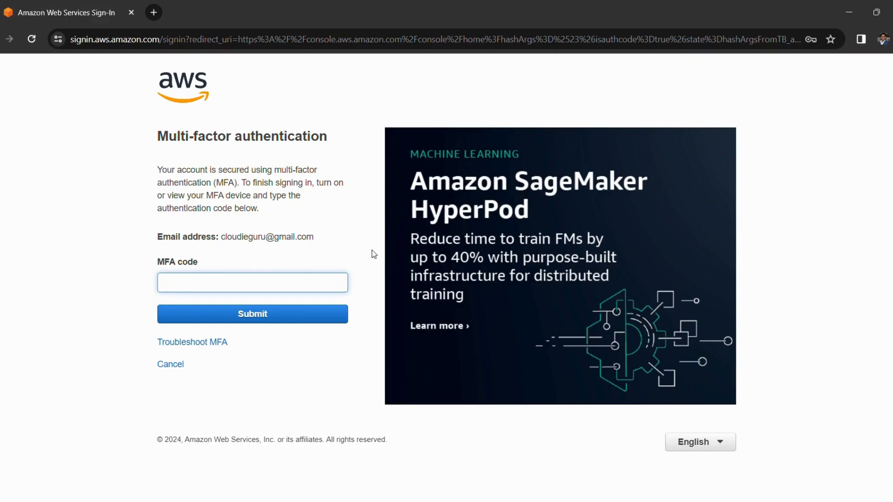
pyautogui.moveTo(359, 250)
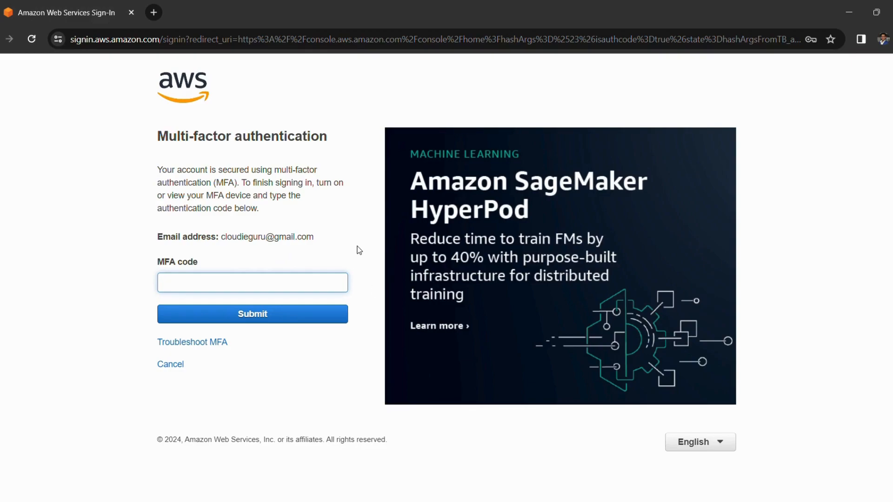
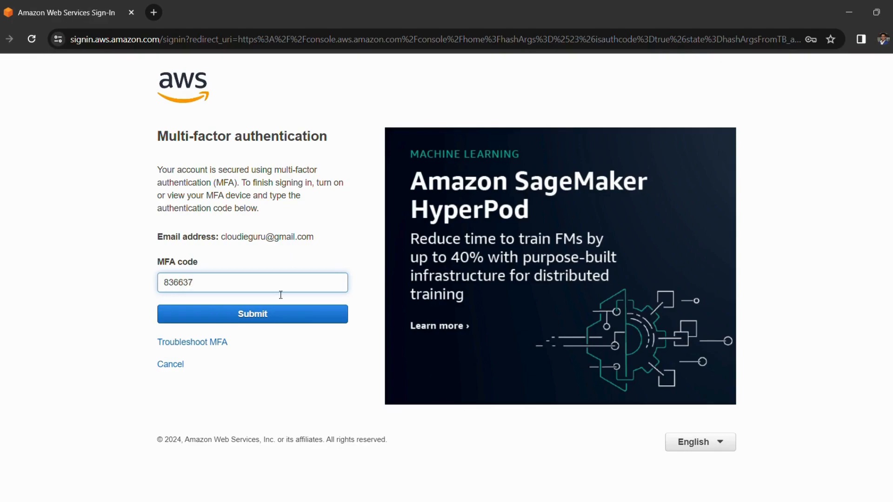
pyautogui.click(252, 314)
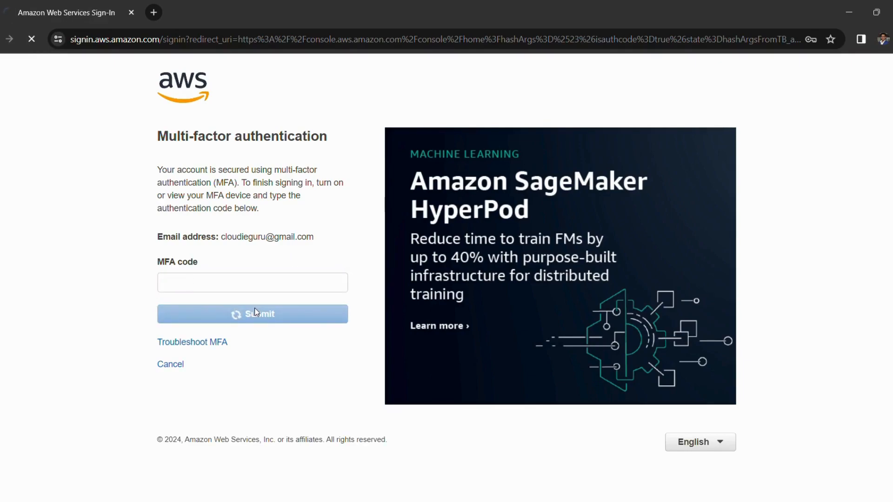
pyautogui.click(252, 314)
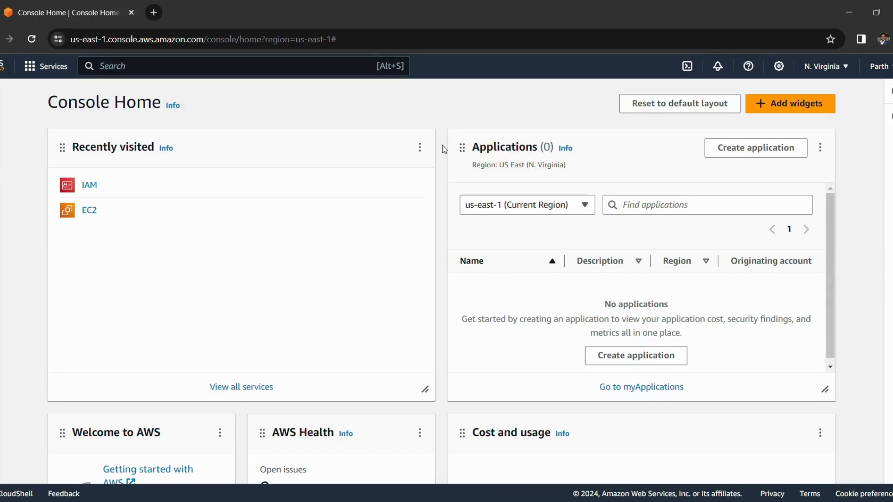
pyautogui.moveTo(445, 145)
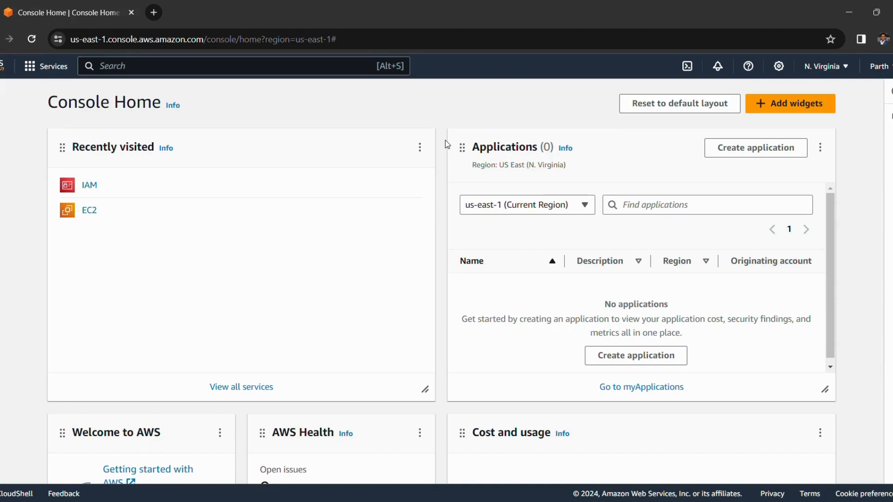
pyautogui.moveTo(436, 146)
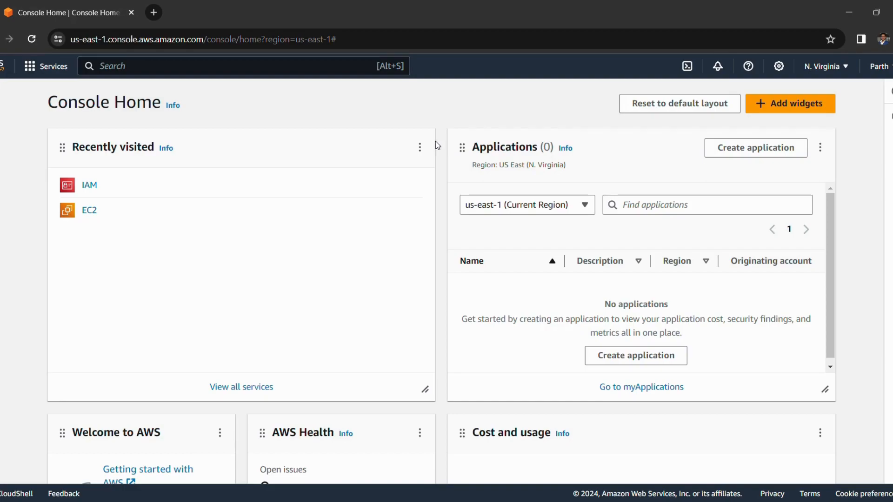